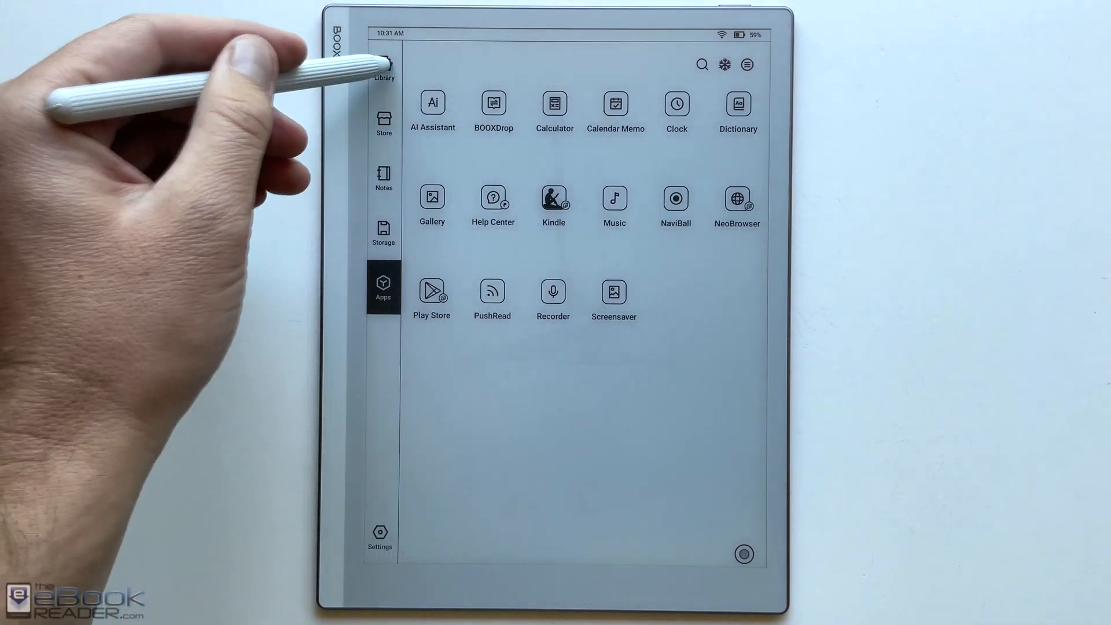
Browse the launcher's Library, book Store, Notes and Storage sections, then return to Apps.
click(383, 64)
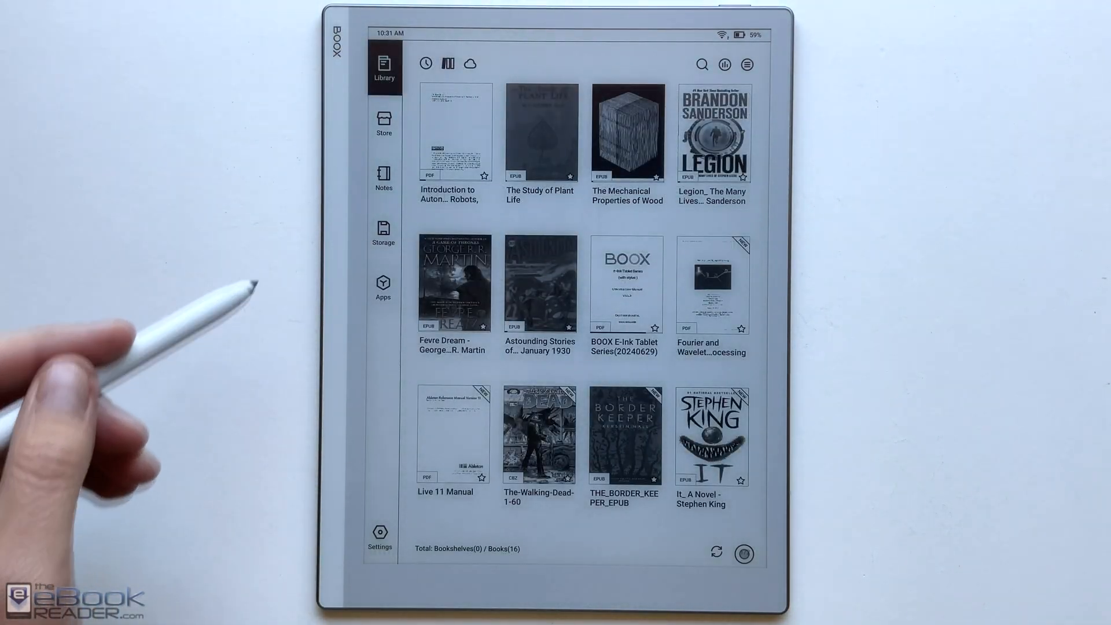
click(382, 124)
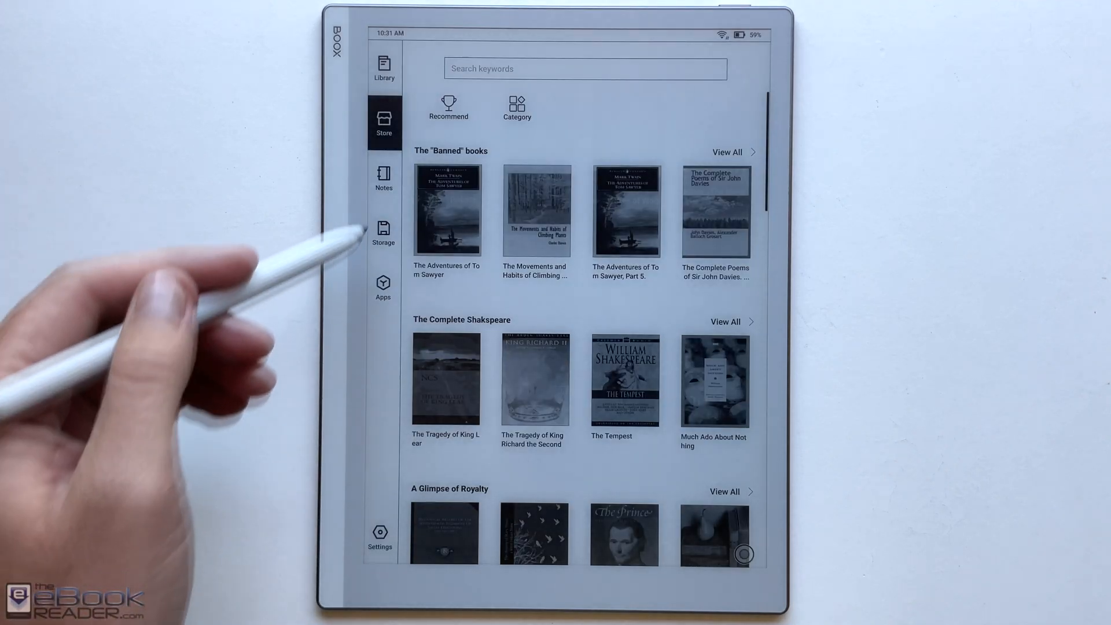
click(383, 177)
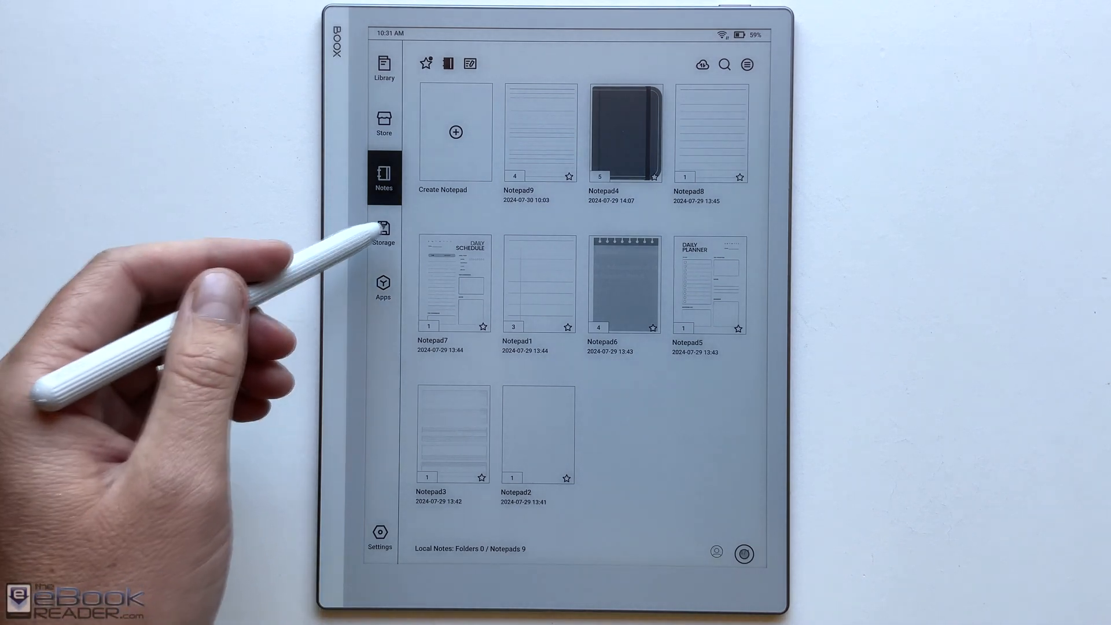
click(383, 233)
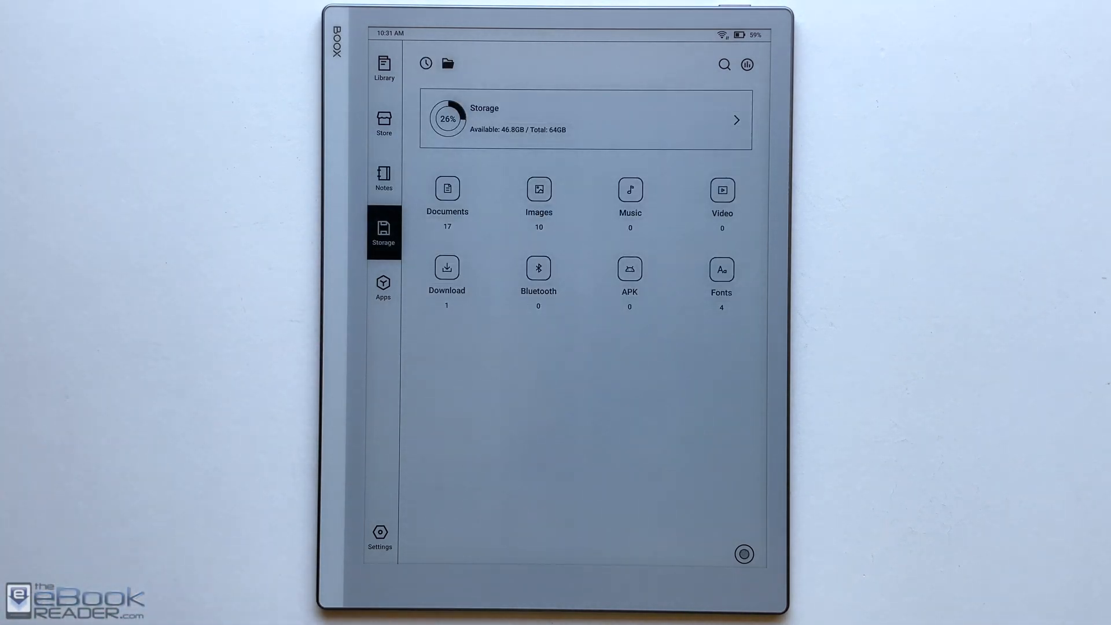
mouse_move(354, 284)
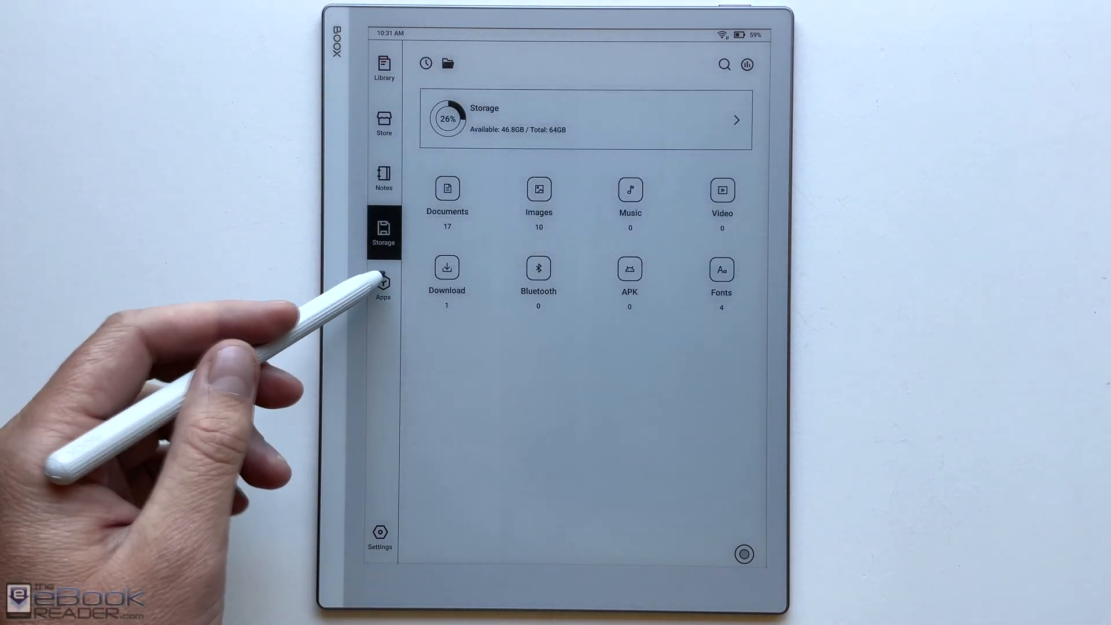
click(383, 287)
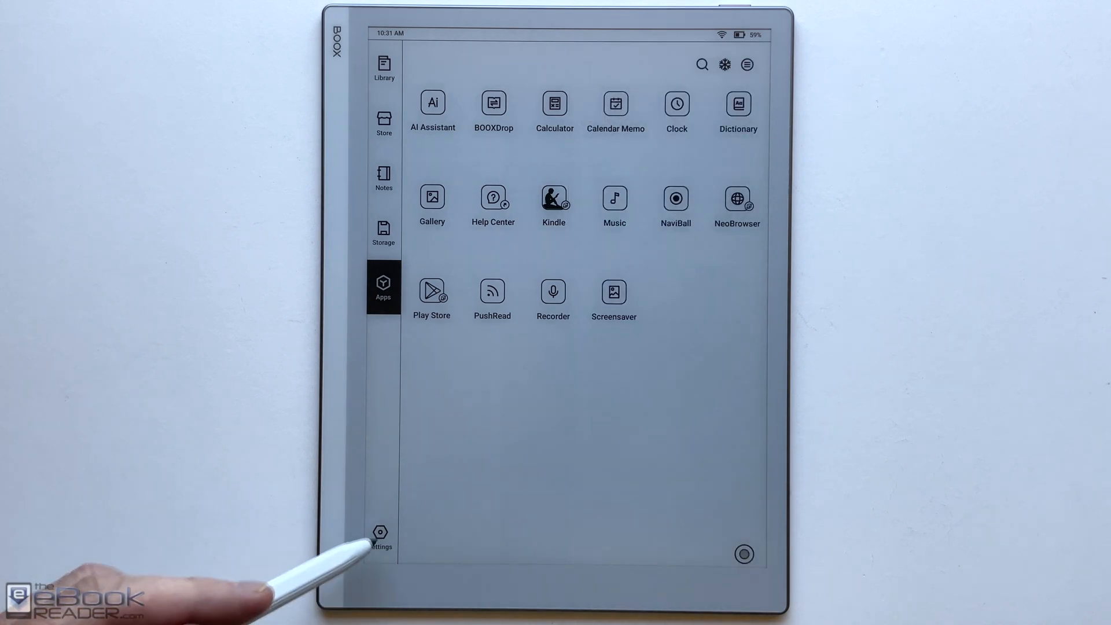
In Settings, review the Bottom, Side and Other gesture tabs, then return to the overview.
click(380, 536)
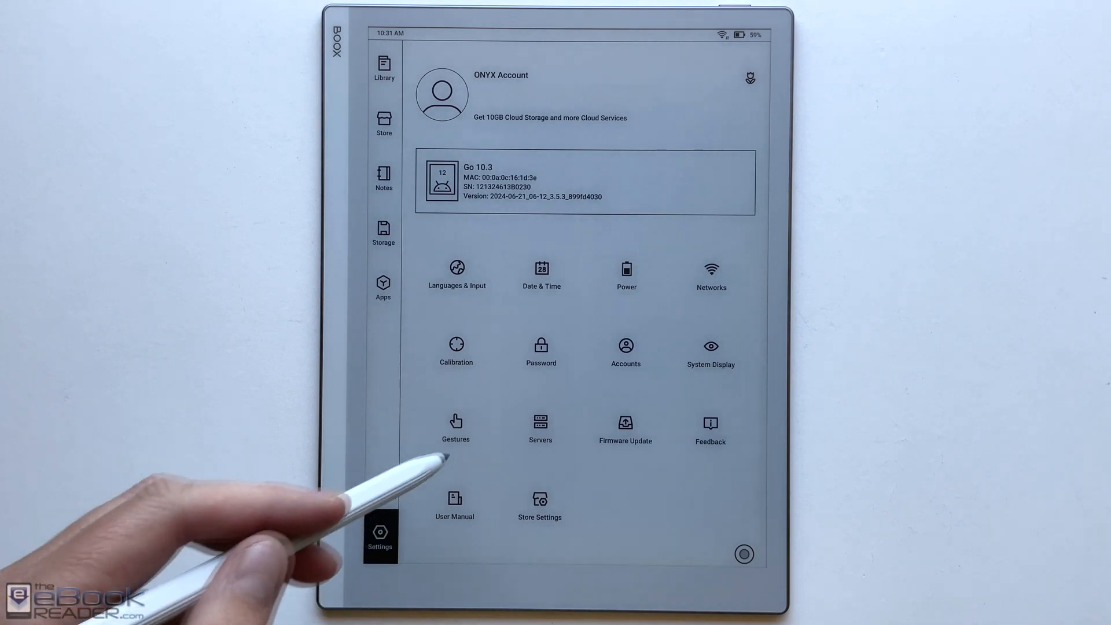
click(455, 423)
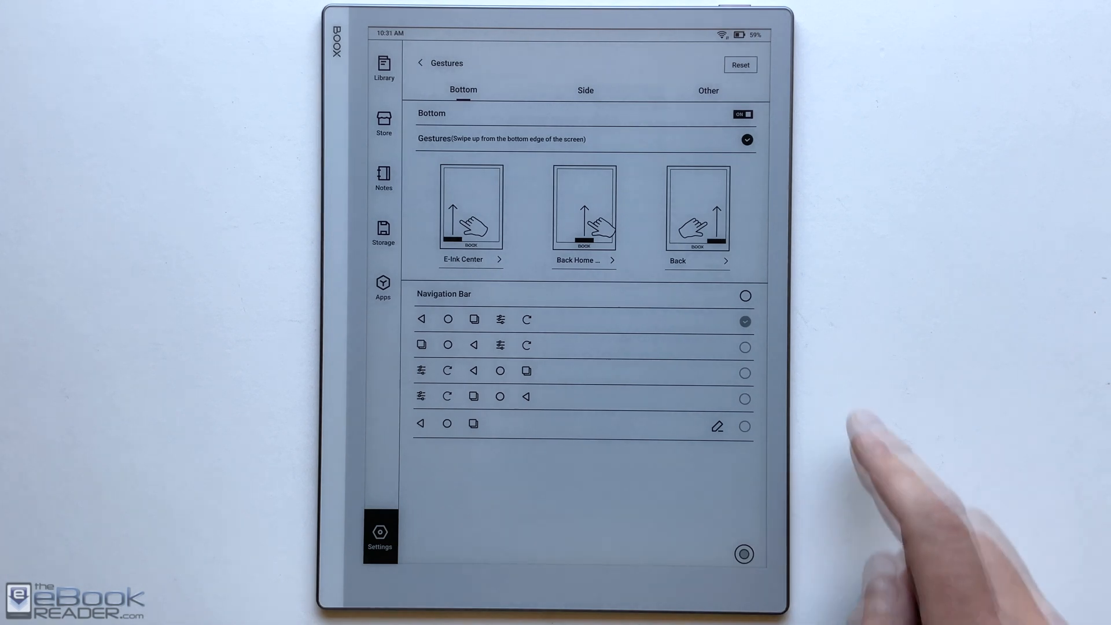
click(745, 296)
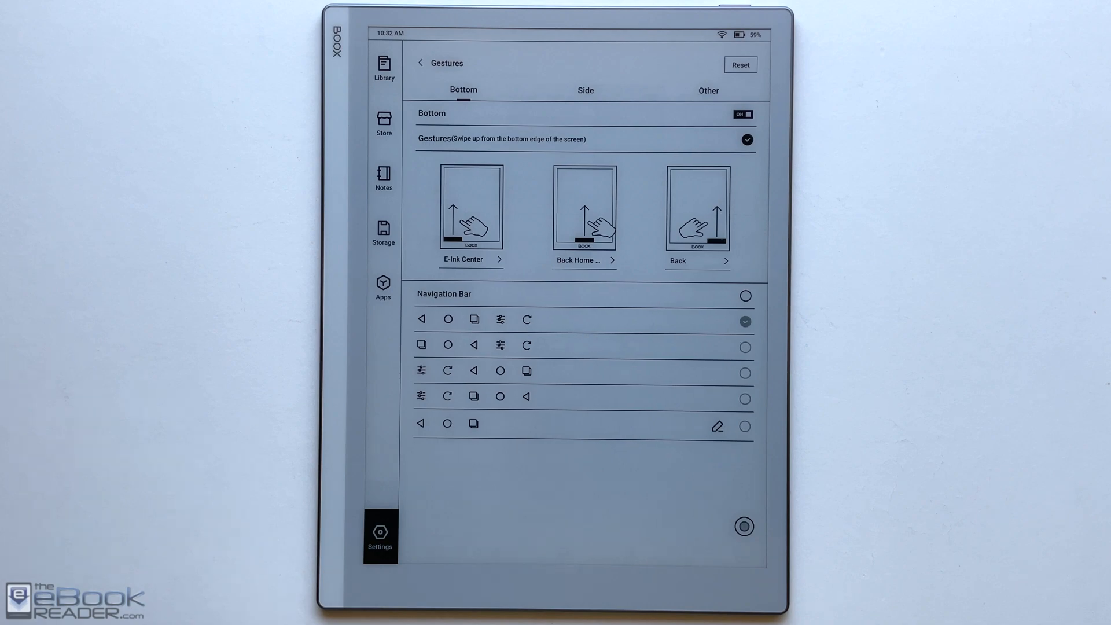
click(584, 91)
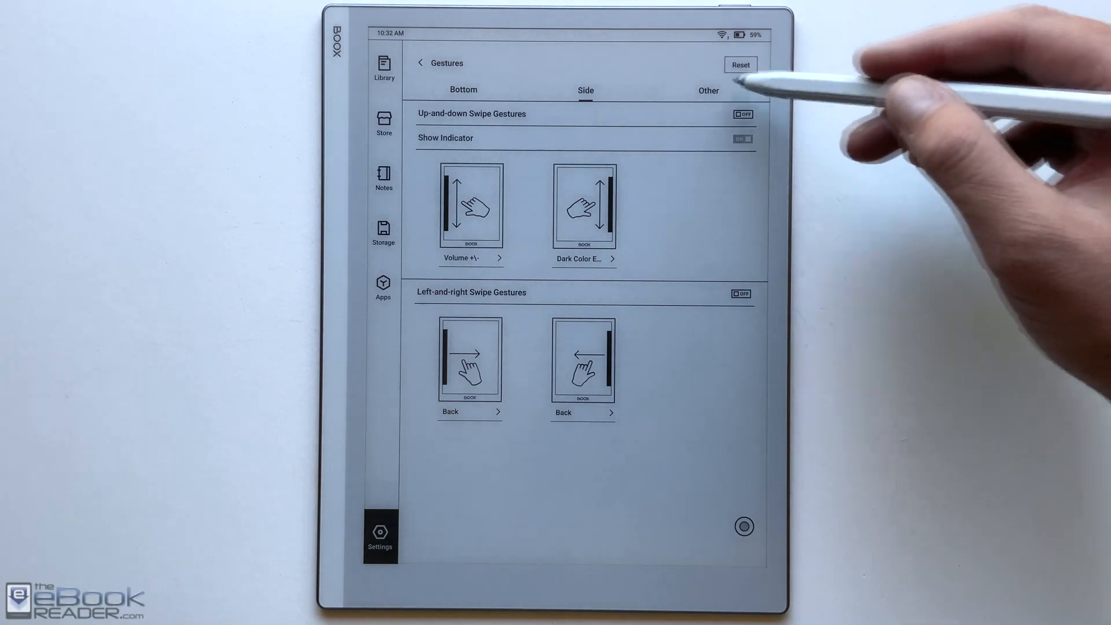
click(707, 91)
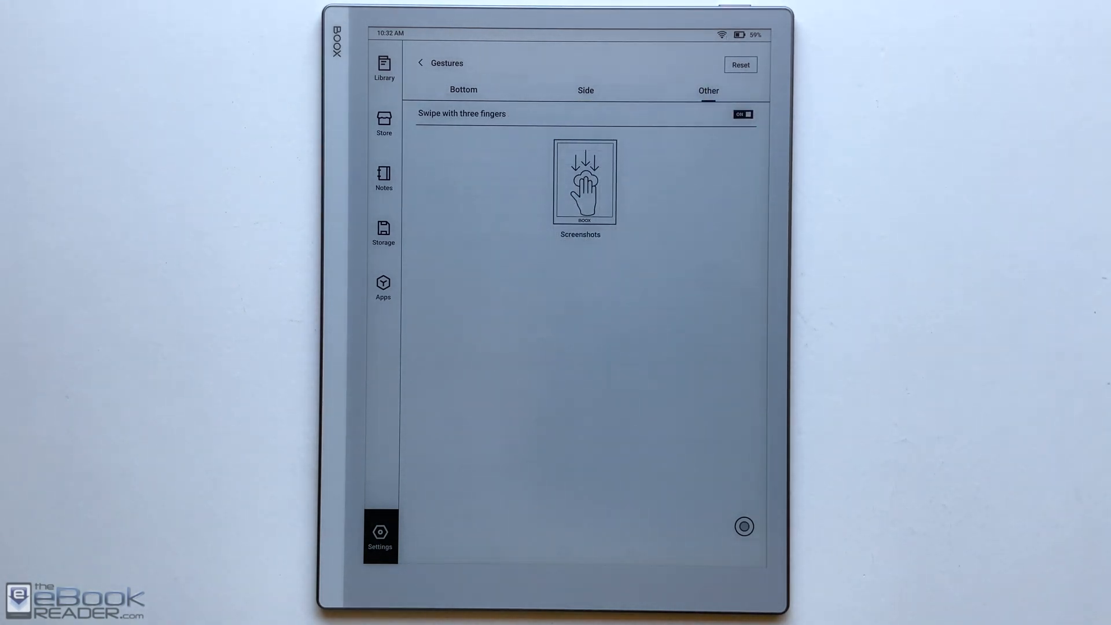
click(420, 63)
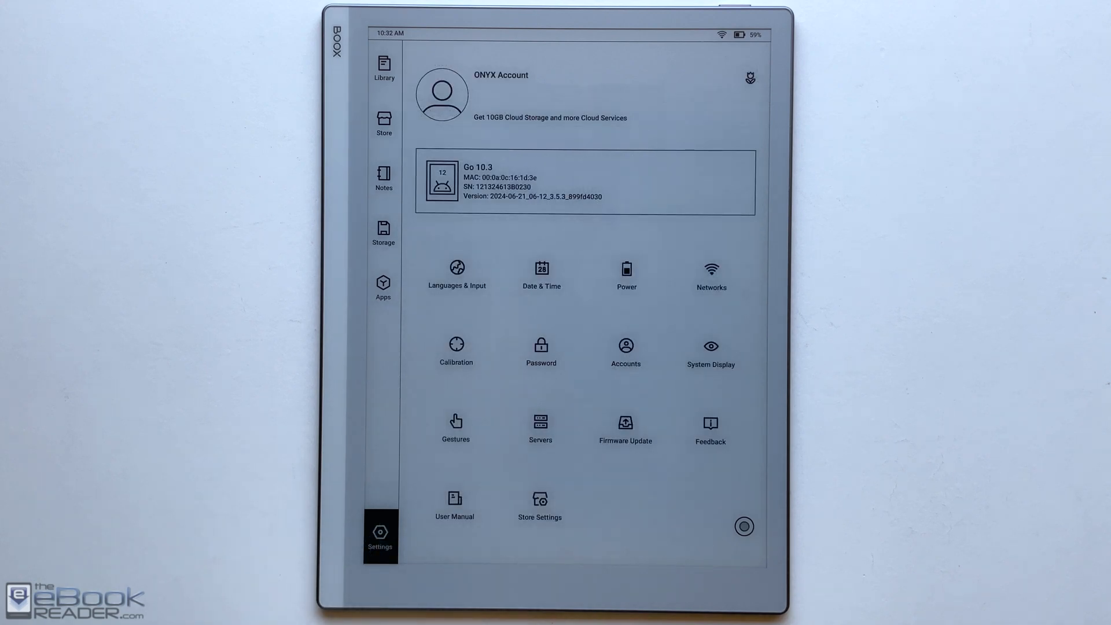
Check the System Font Size setting twice, then launch Google Play Store.
click(711, 346)
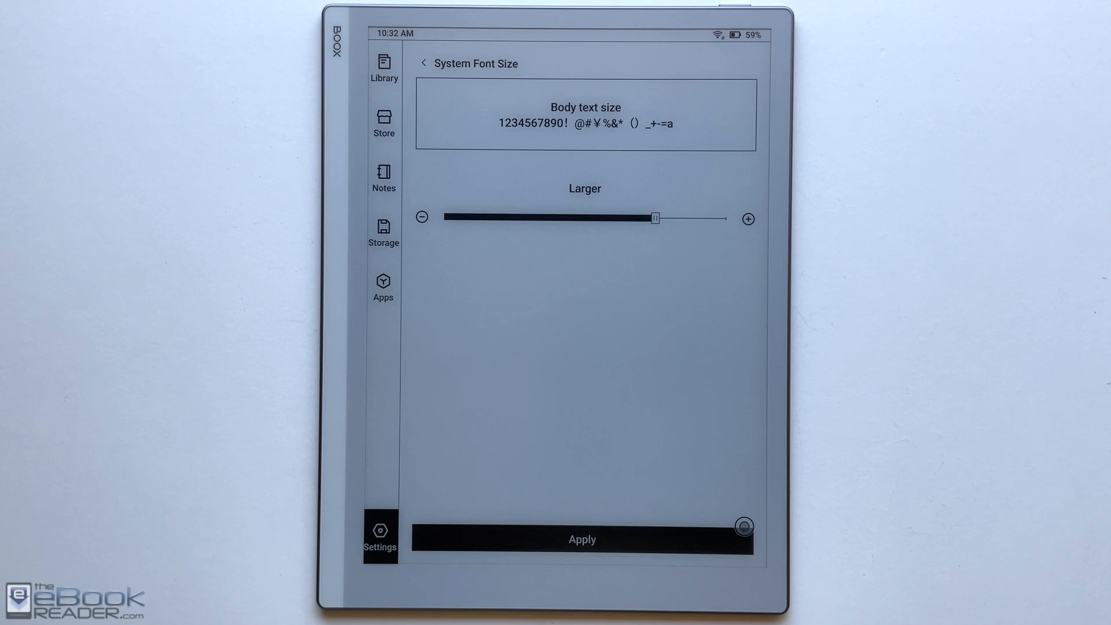
click(423, 63)
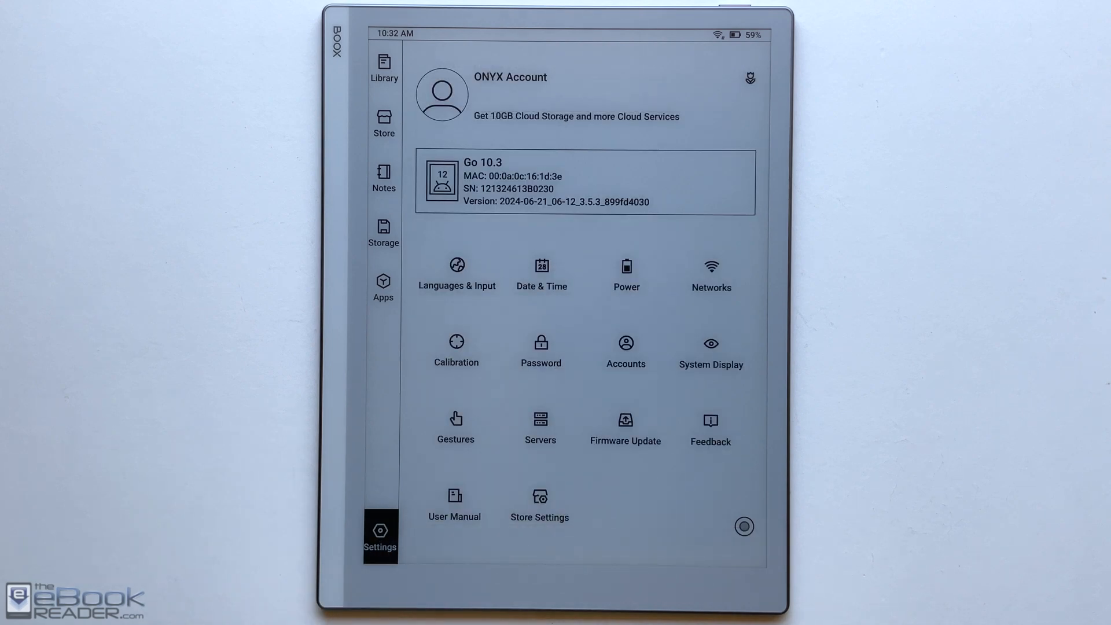
click(710, 350)
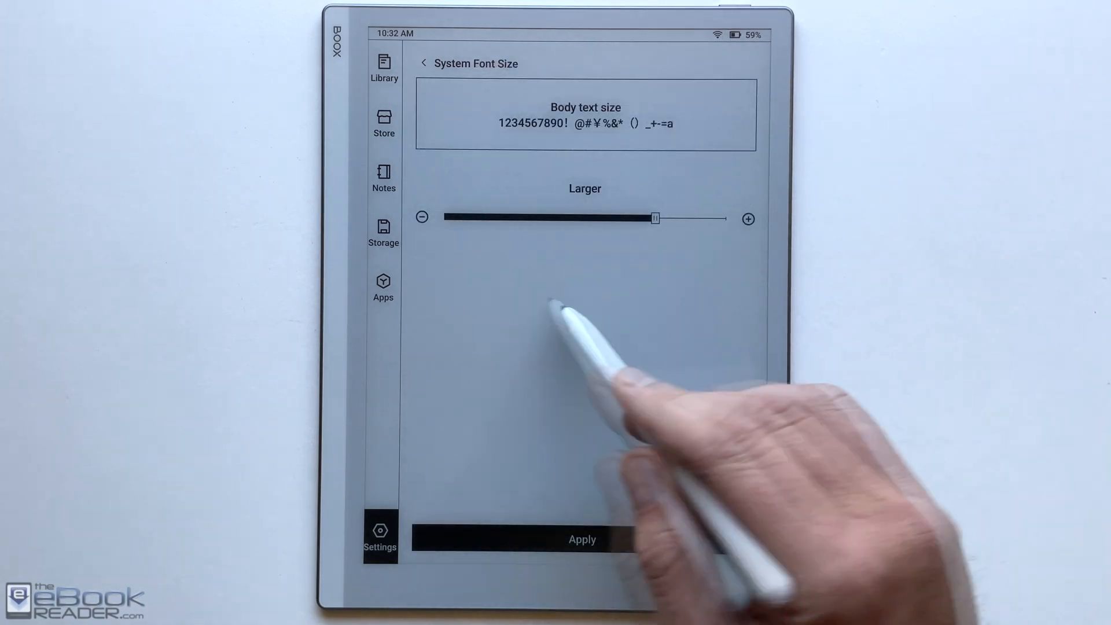
click(383, 284)
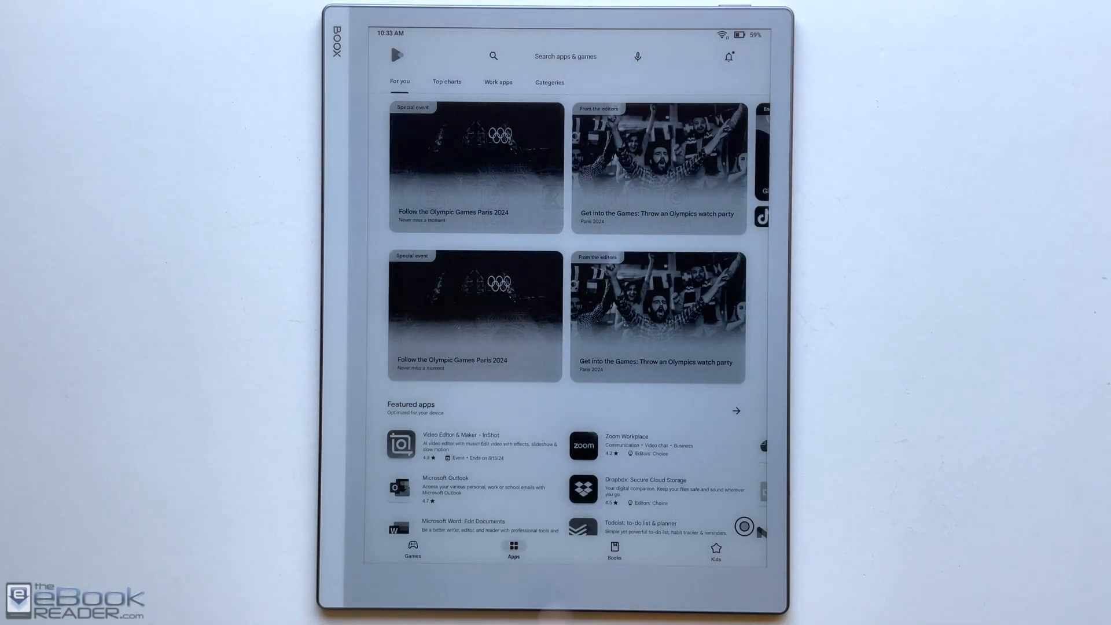
Scroll through the Play Store's For you page of featured apps and top charts.
scroll(down, 3)
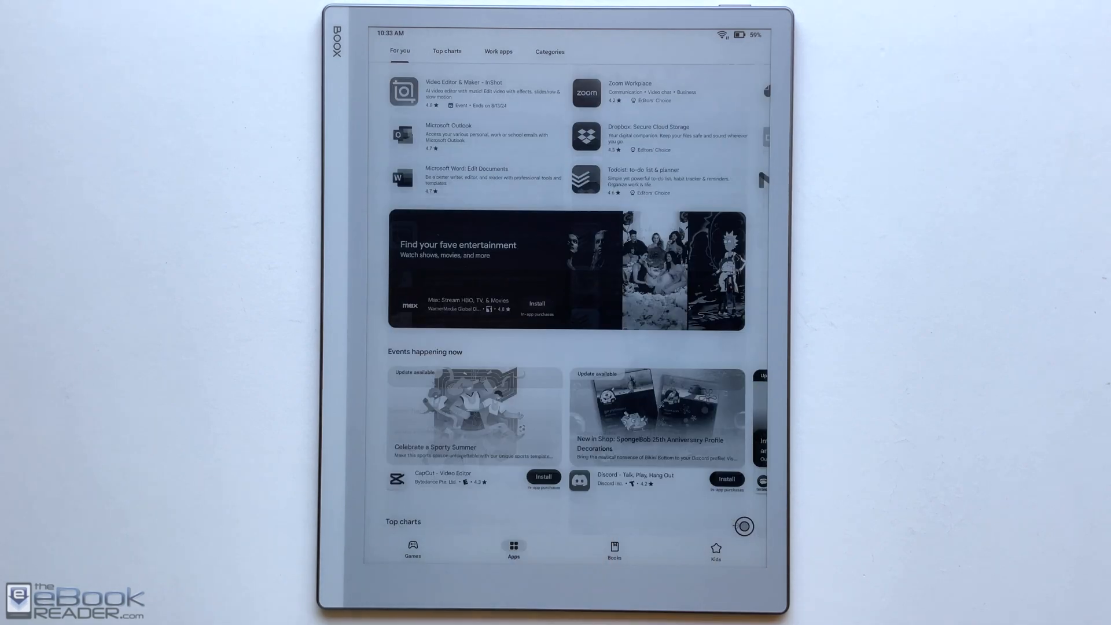
scroll(down, 3)
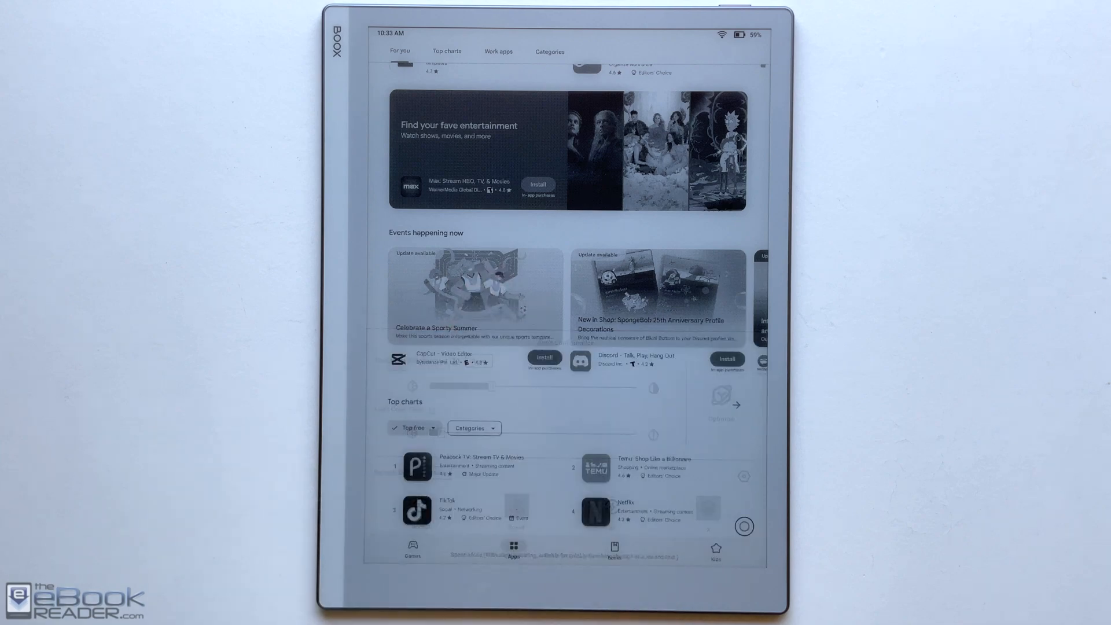
scroll(down, 3)
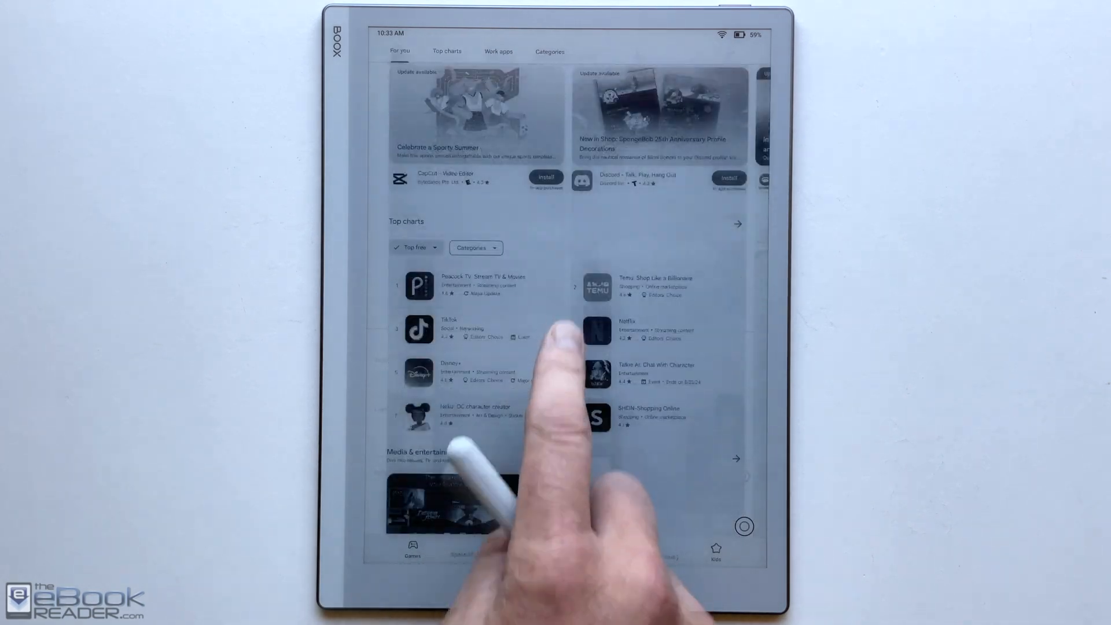
scroll(down, 3)
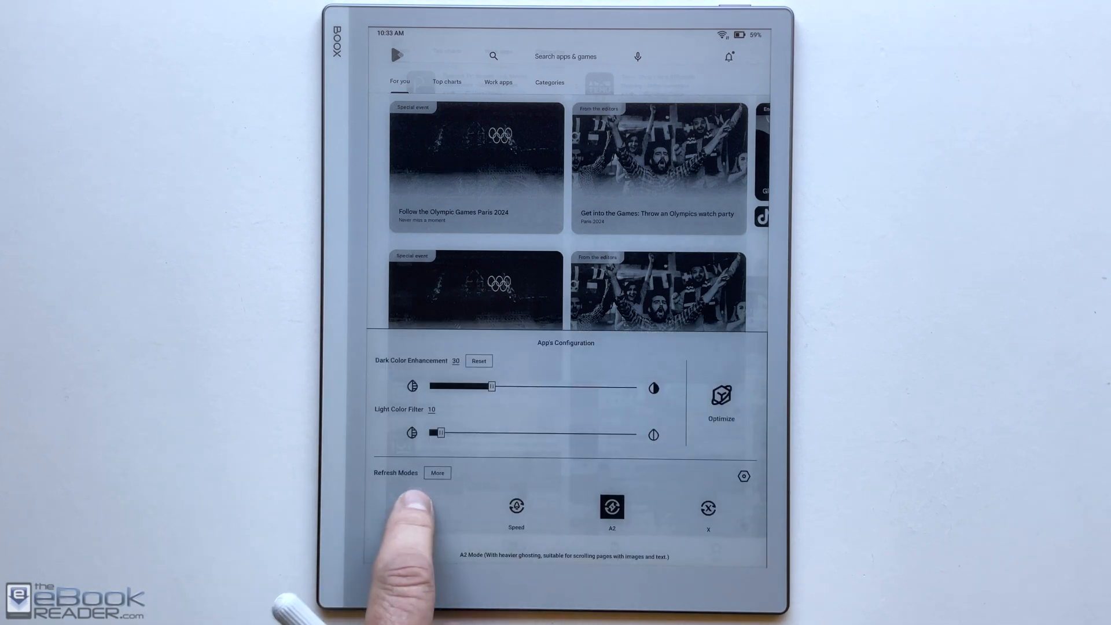
Dismiss the display panel, test scrolling, then open More display options showing DPI 350.
click(421, 508)
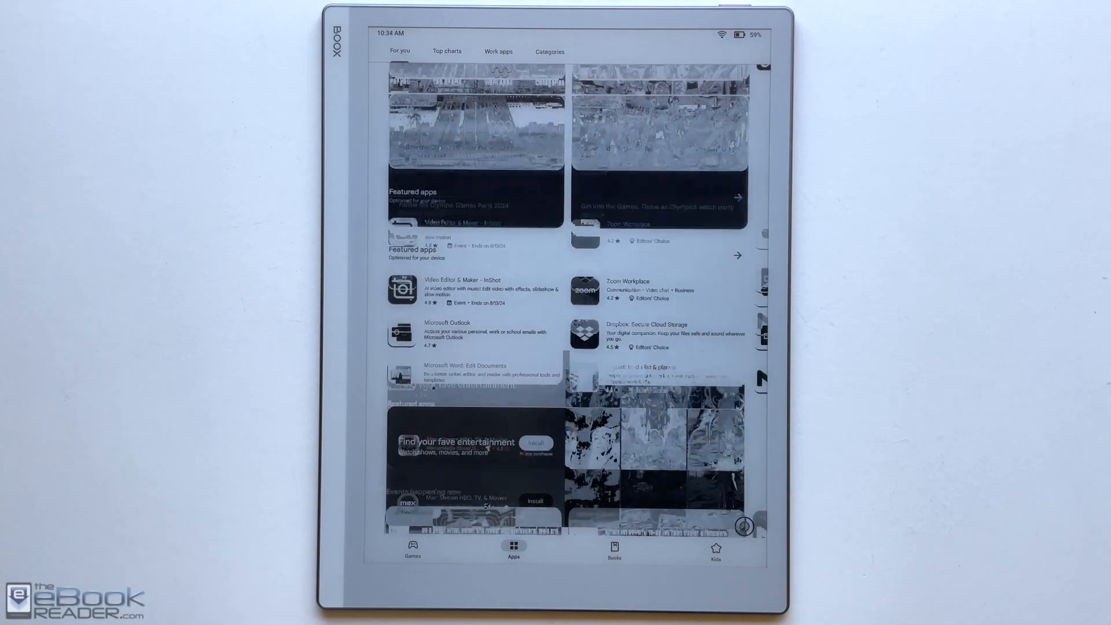
scroll(down, 3)
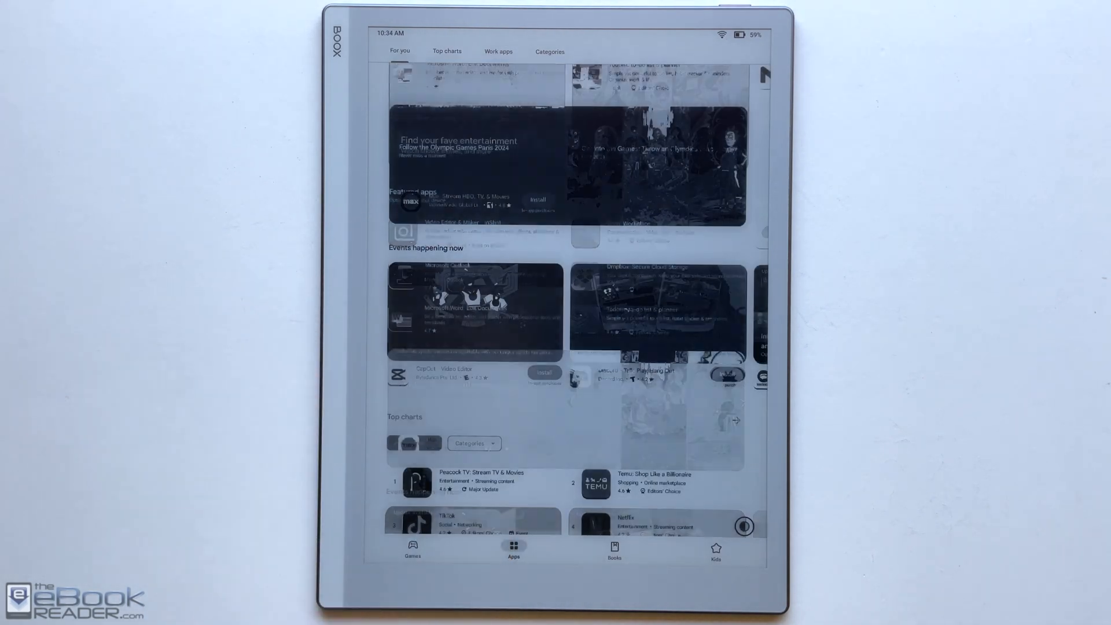
scroll(down, 3)
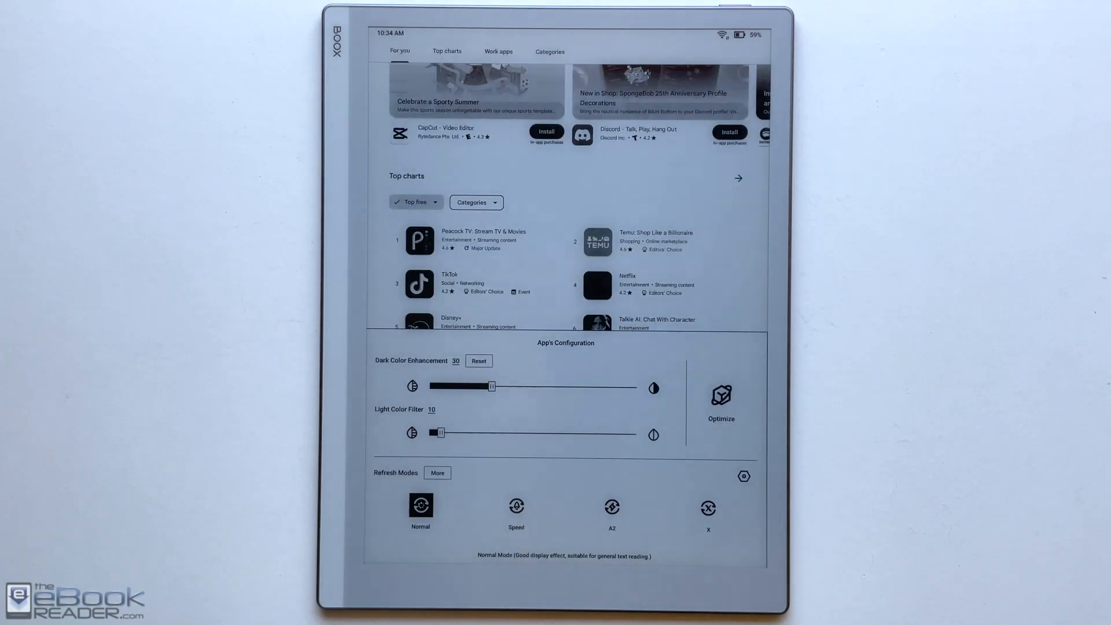
click(516, 507)
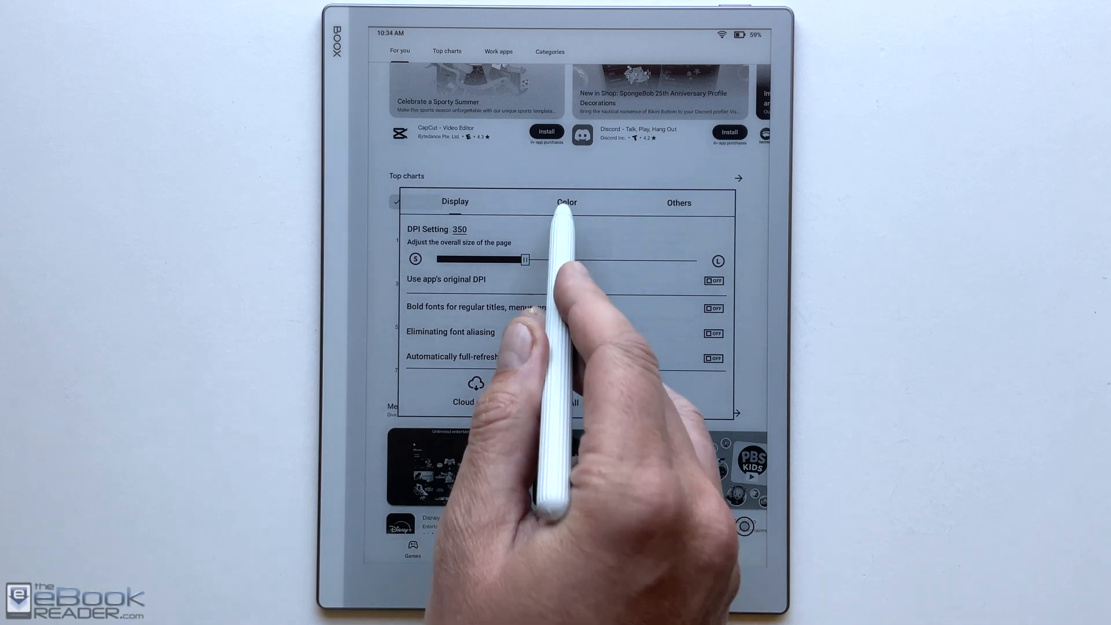
Review the Play Store's Color options and Normal and Balanced refresh-mode settings, then close them.
click(566, 202)
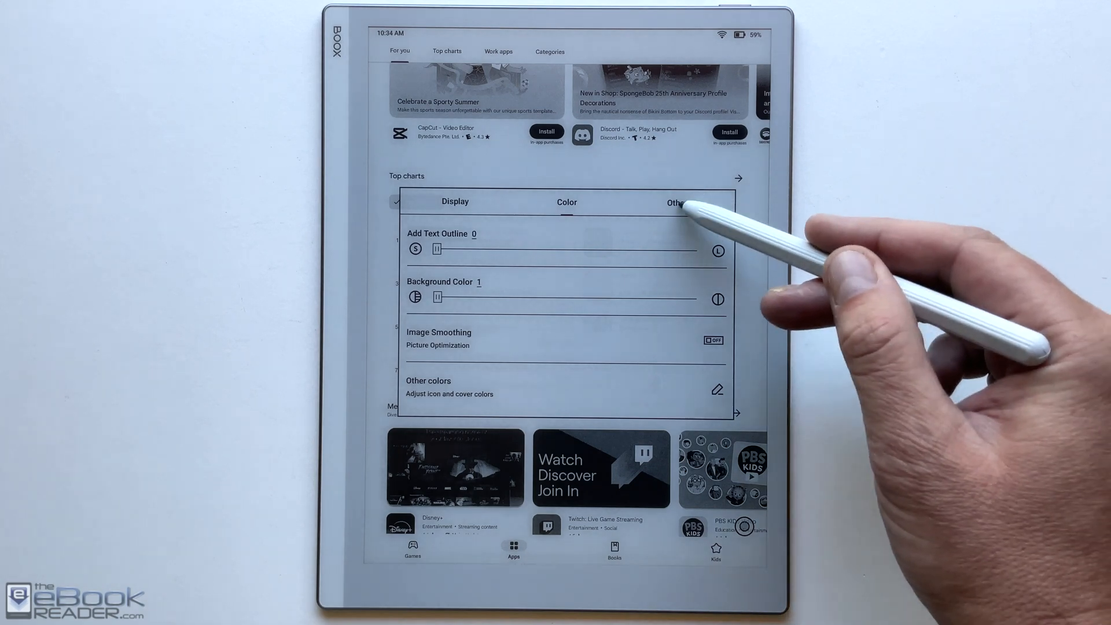
click(676, 202)
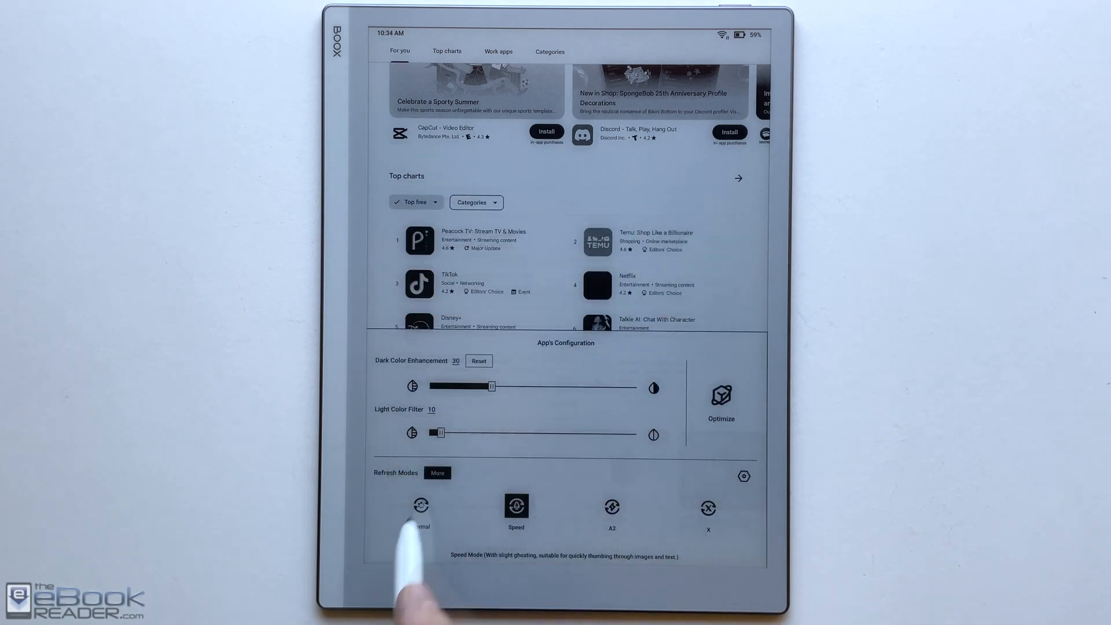
click(437, 473)
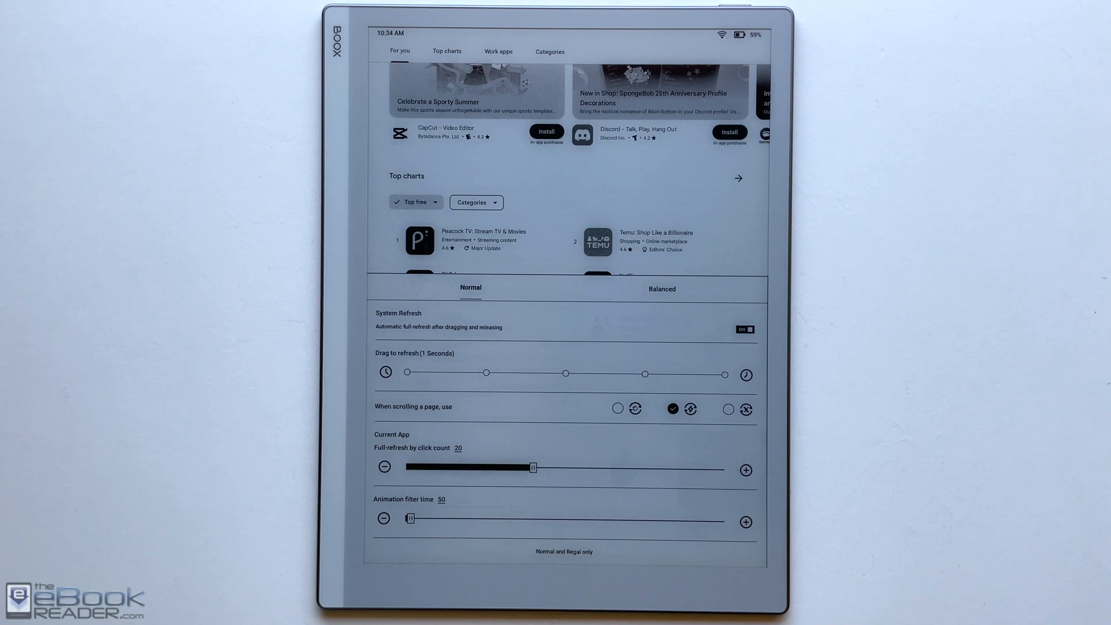
click(661, 288)
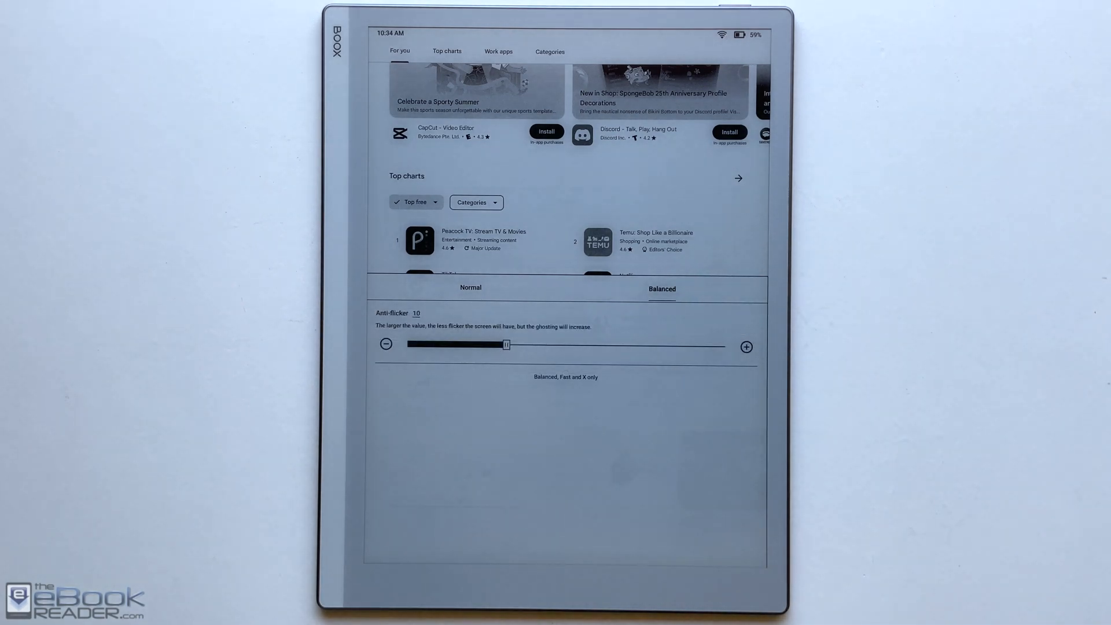
click(470, 288)
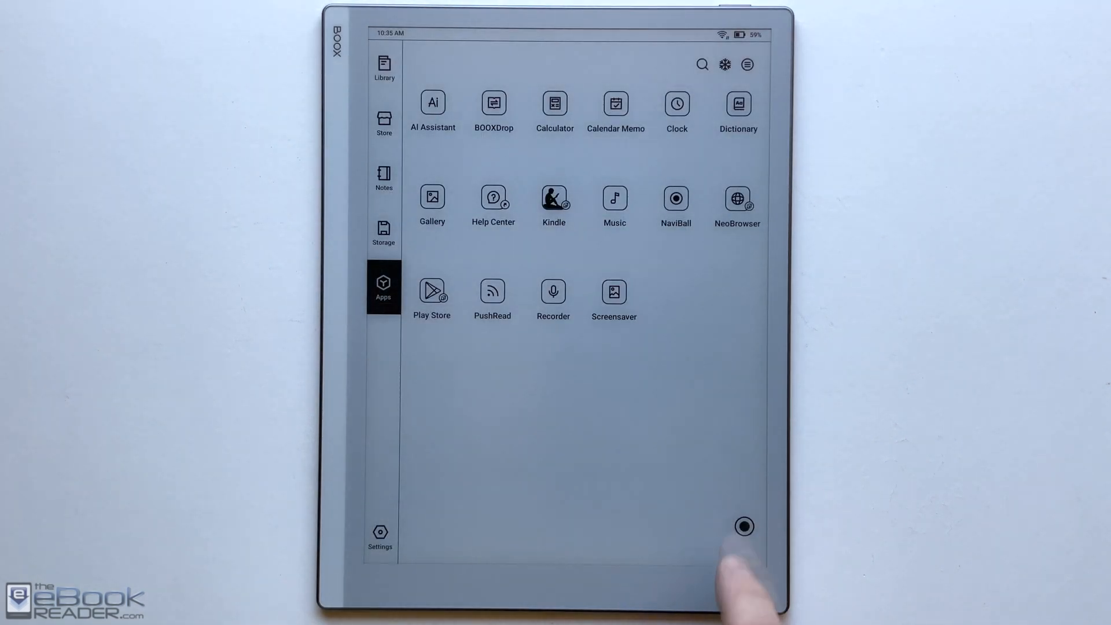
Expand the NaviBall menu, show recent apps, and resume the Notes notebook.
click(743, 526)
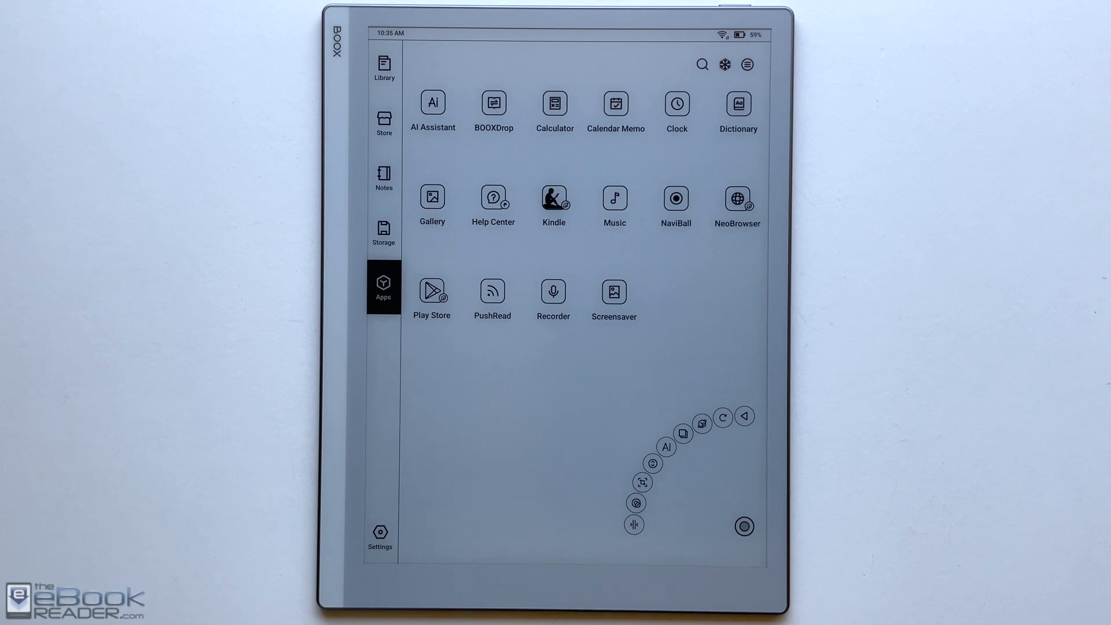
click(701, 416)
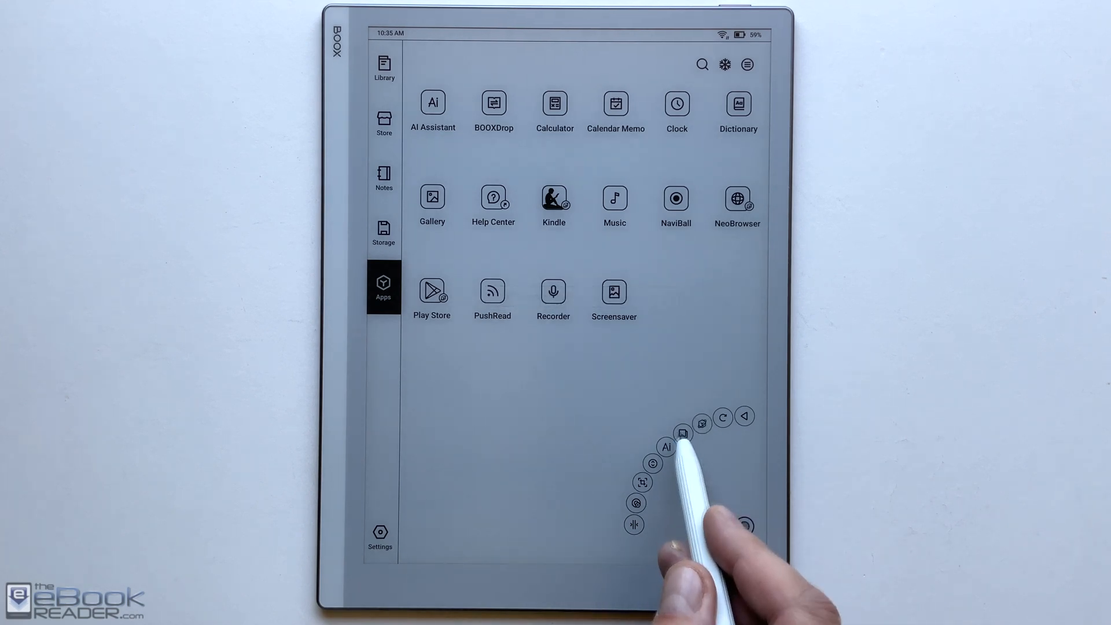
click(683, 433)
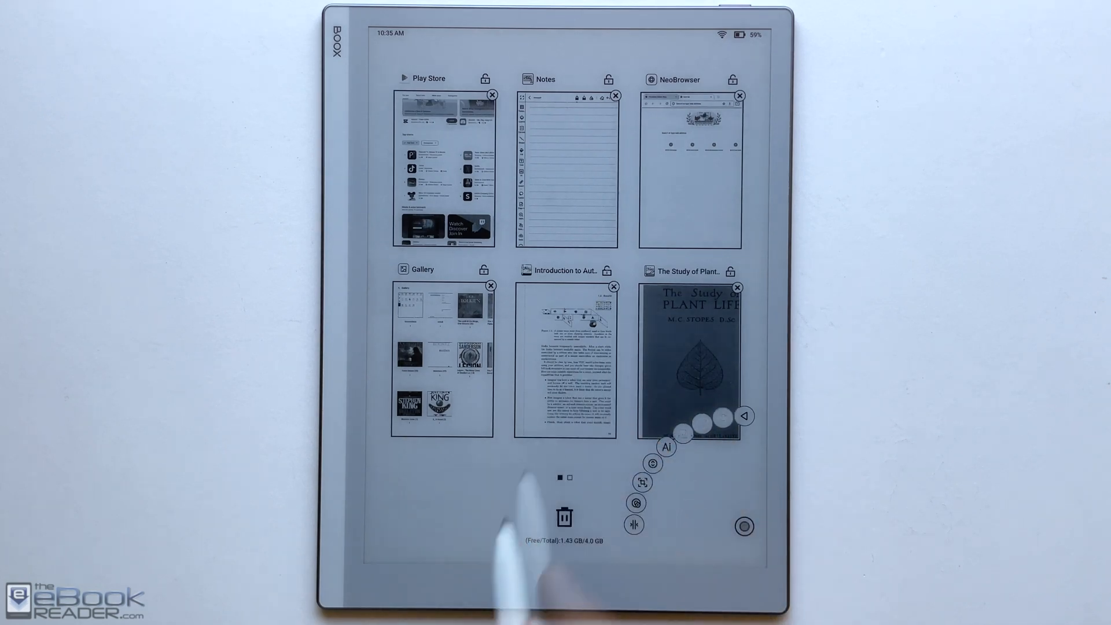
click(565, 358)
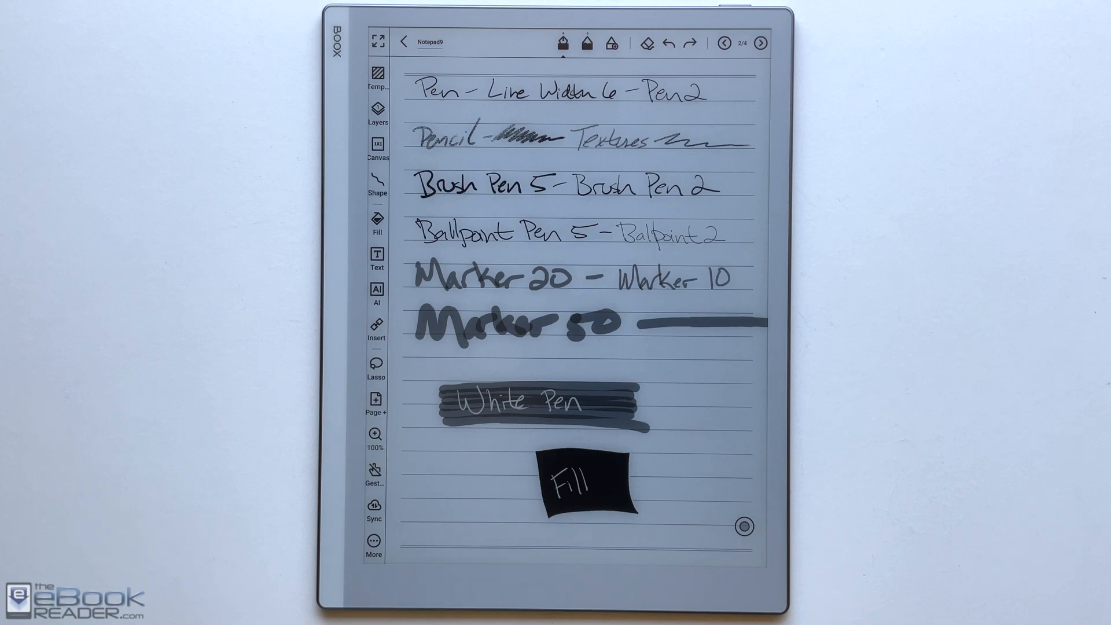
Inspect the current pen and Marker 20 brush settings, then show the four page thumbnails.
click(562, 42)
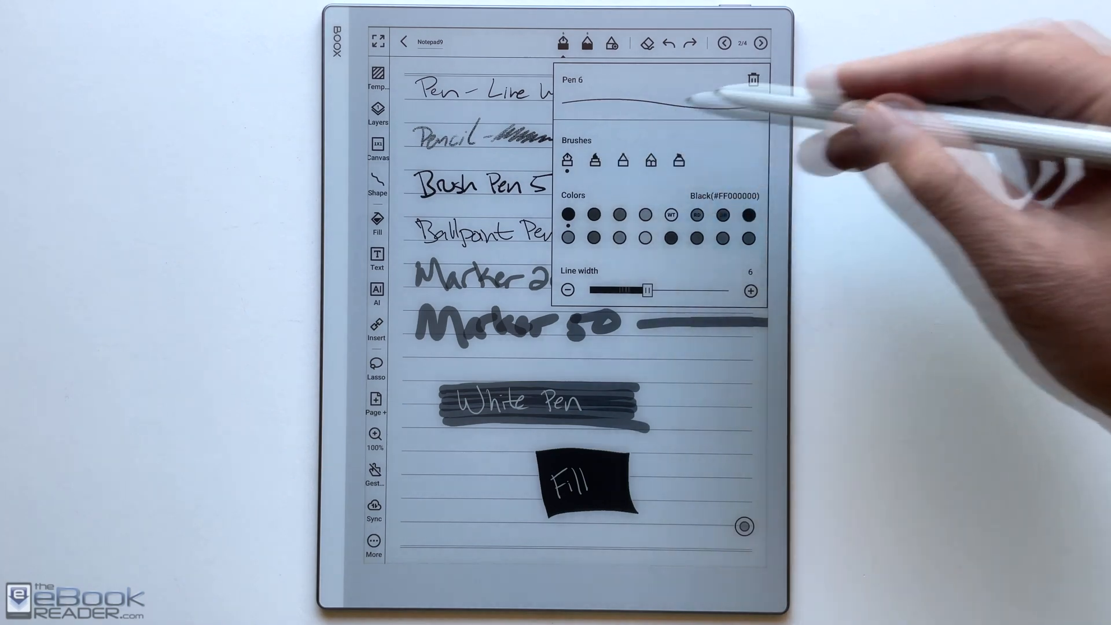
click(596, 161)
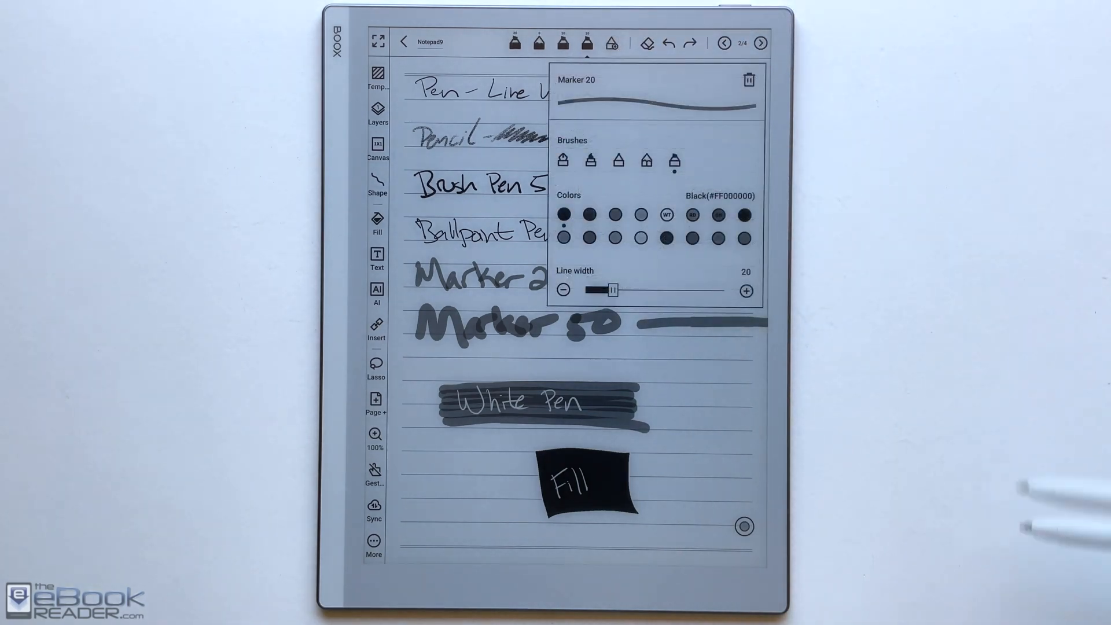
click(749, 79)
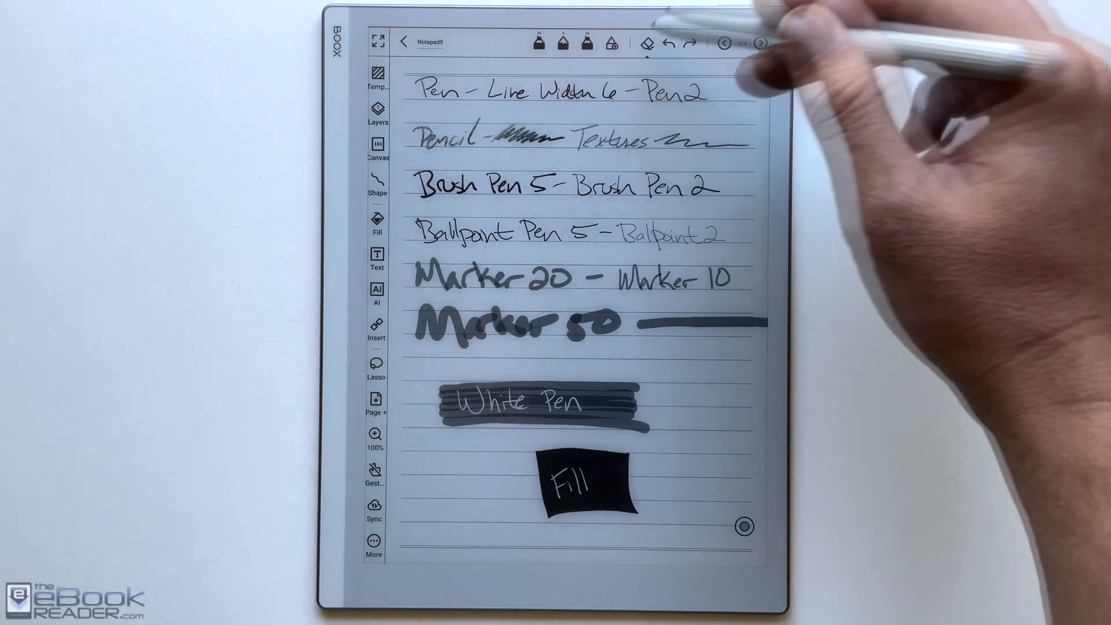
click(648, 42)
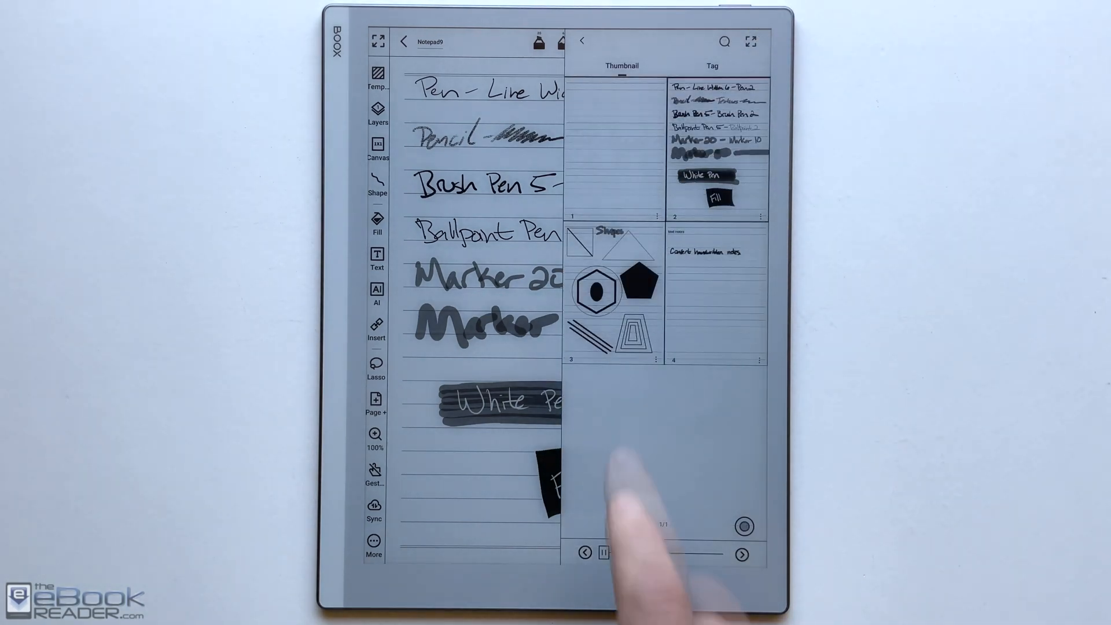
Open the page 3 Shapes page, switch to circle drawing, then advance to page 4.
click(607, 287)
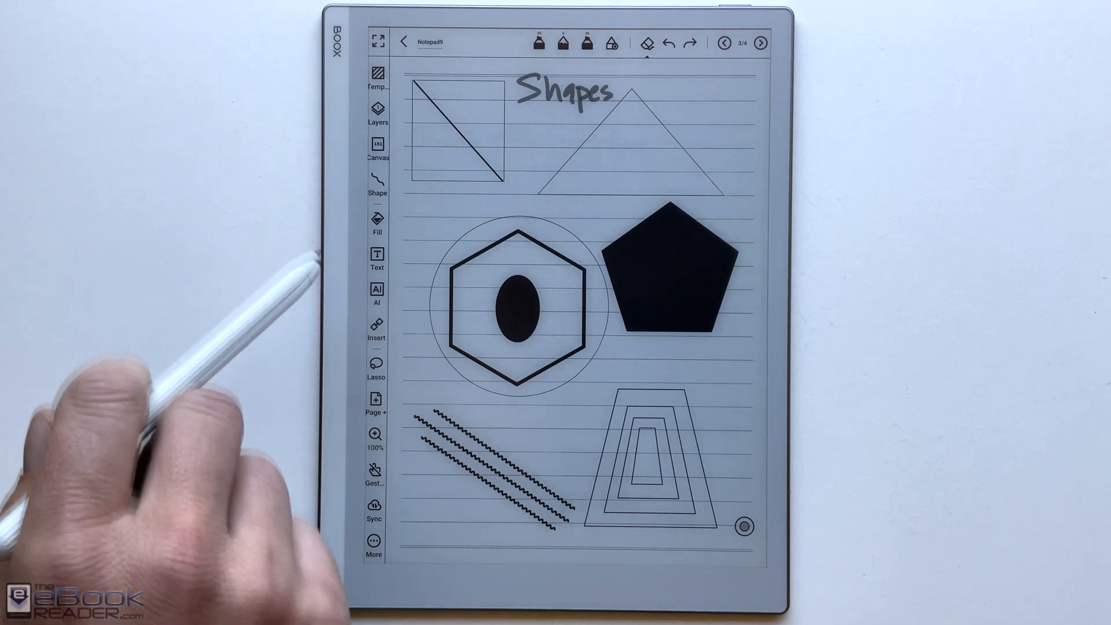
click(376, 179)
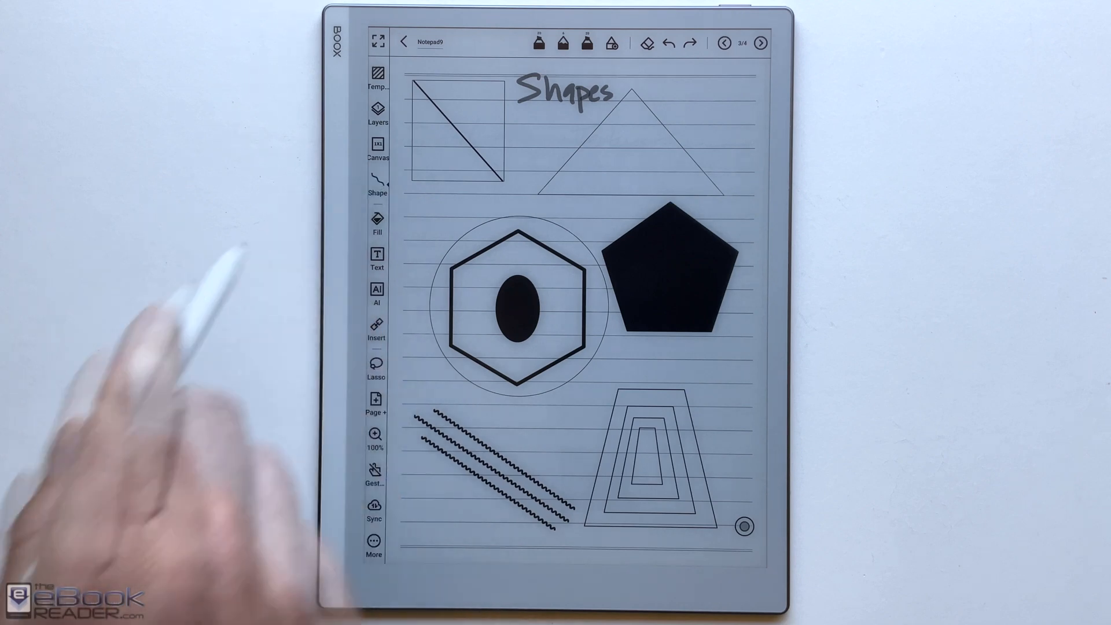
click(376, 184)
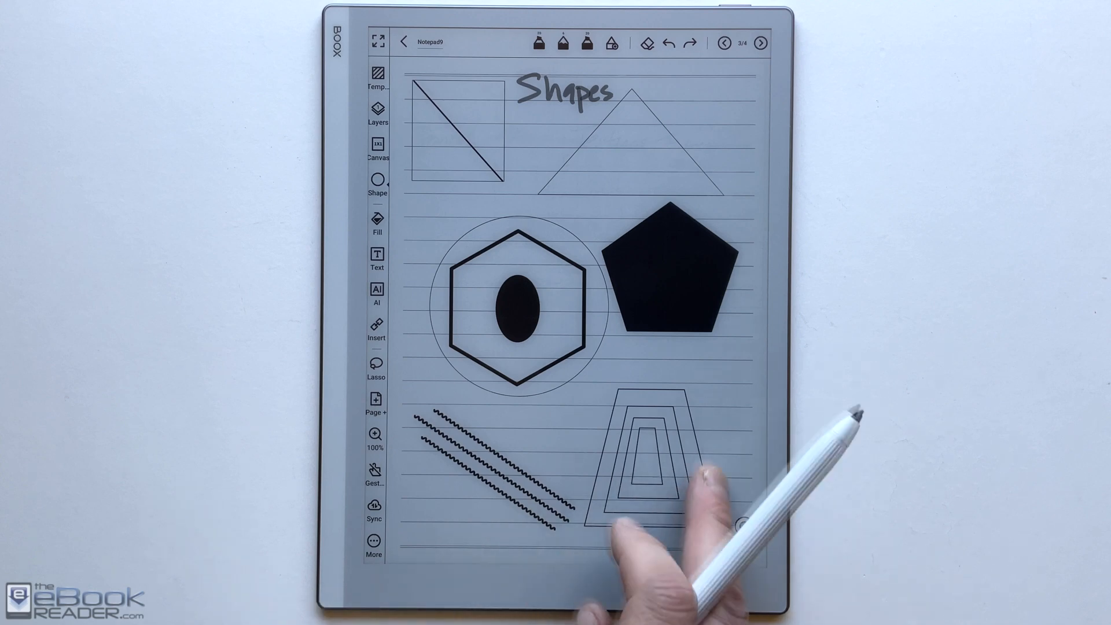
click(760, 43)
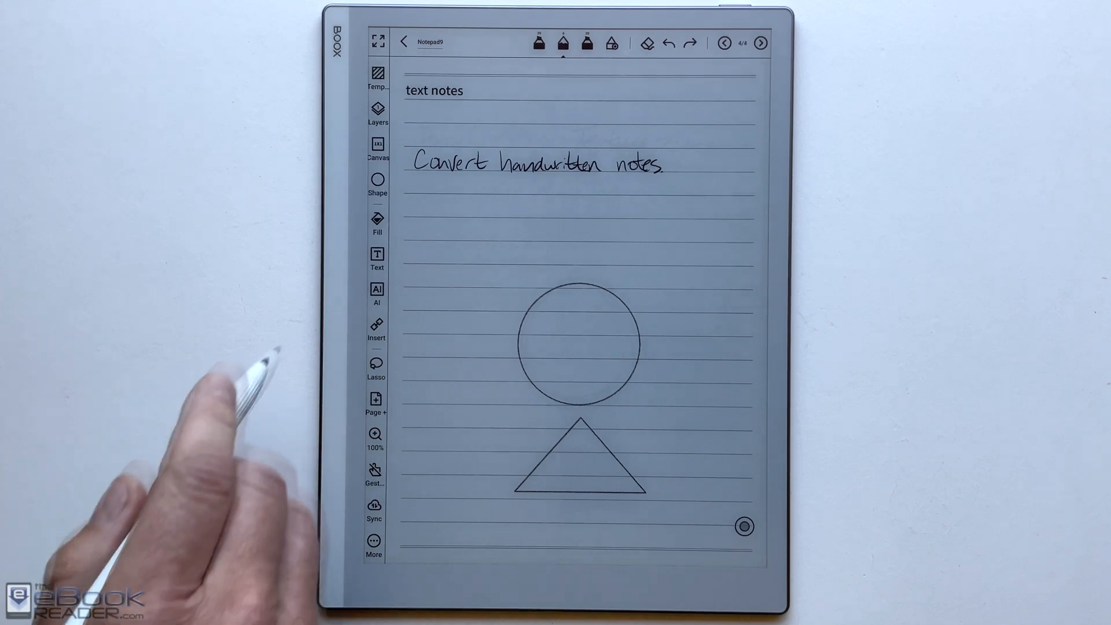
Convert the 'Convert handwritten notes' line to text, close the results, and add page five.
click(376, 293)
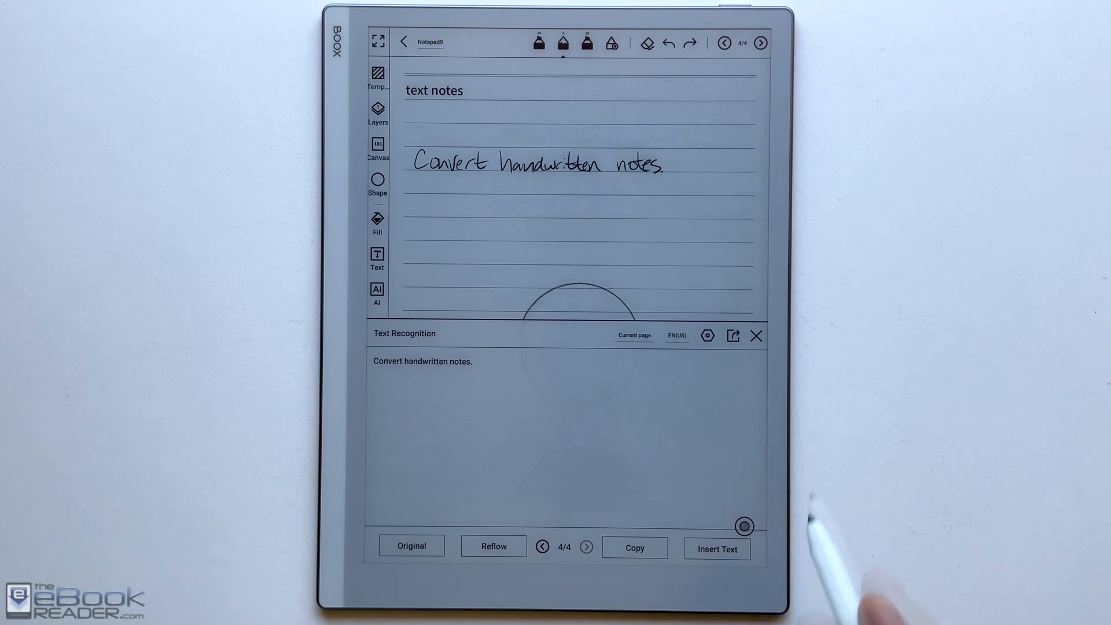
click(755, 335)
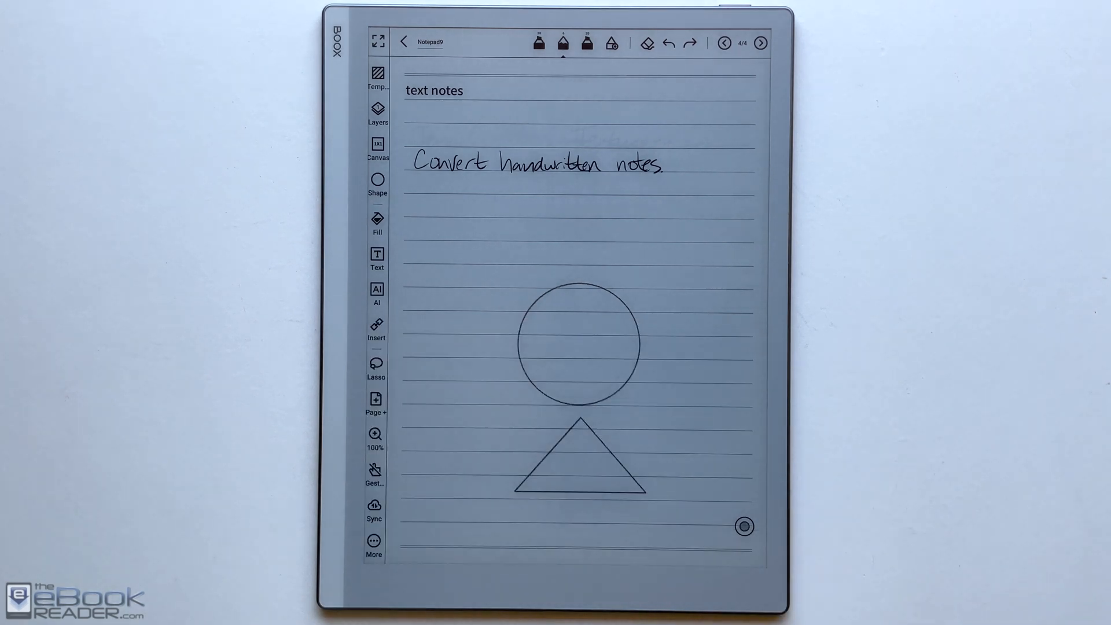
mouse_move(240, 581)
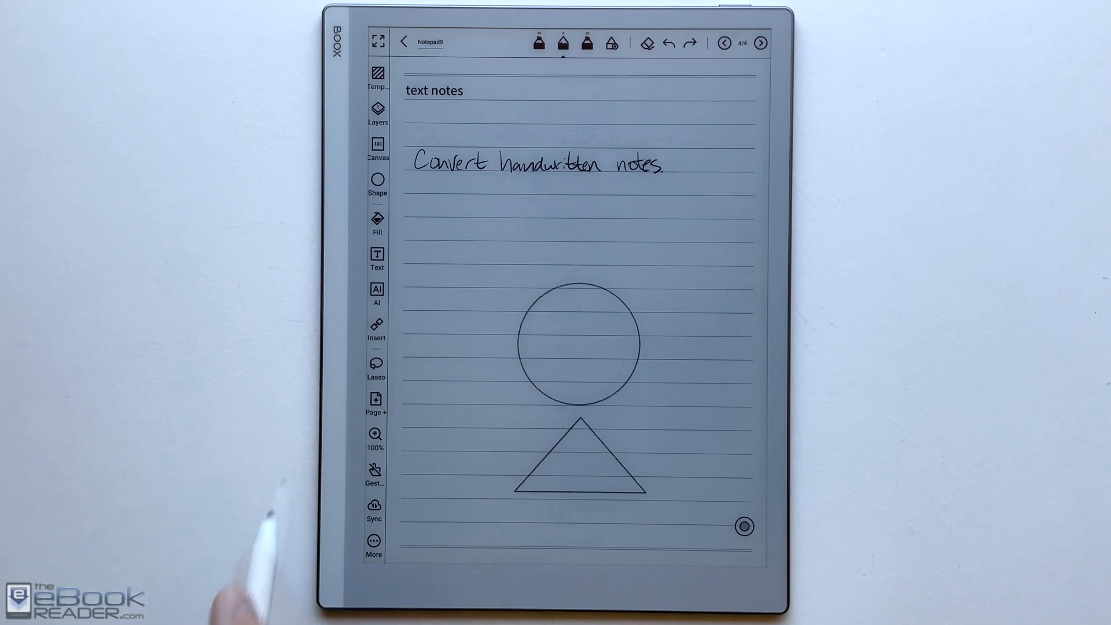
click(376, 325)
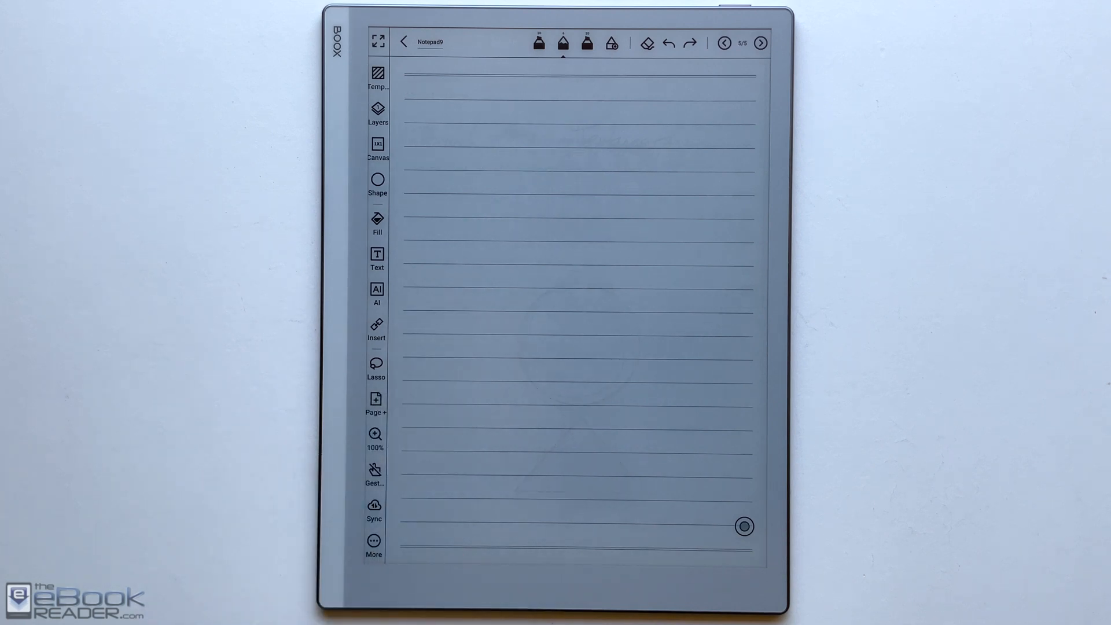
Browse the zoom overview, canvas layout, layers and Work templates, then exit to the Apps grid.
click(375, 433)
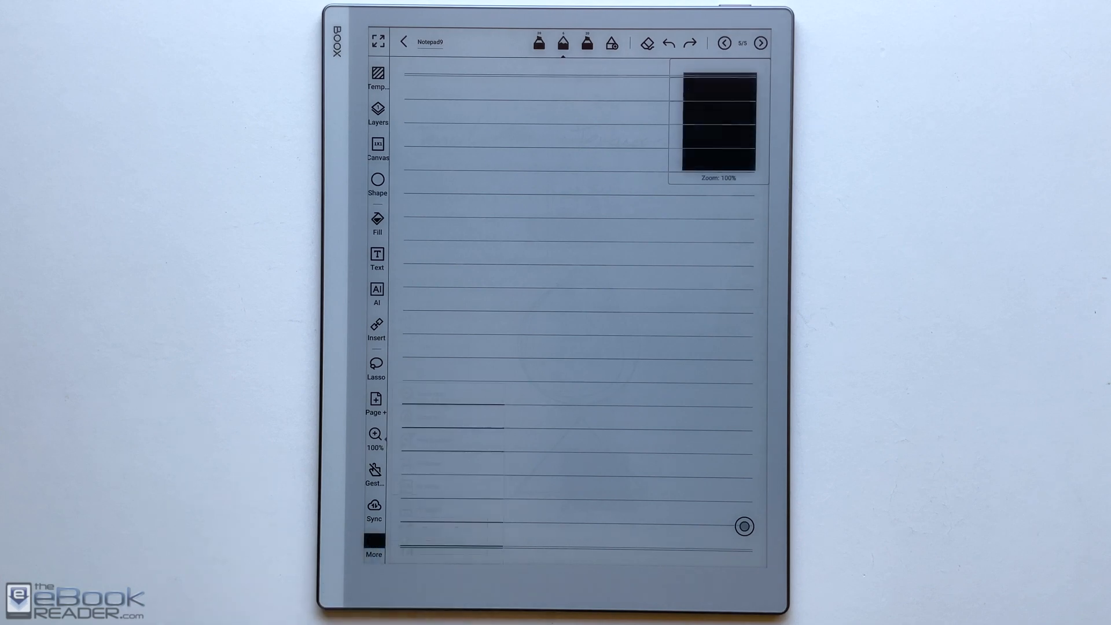
click(374, 540)
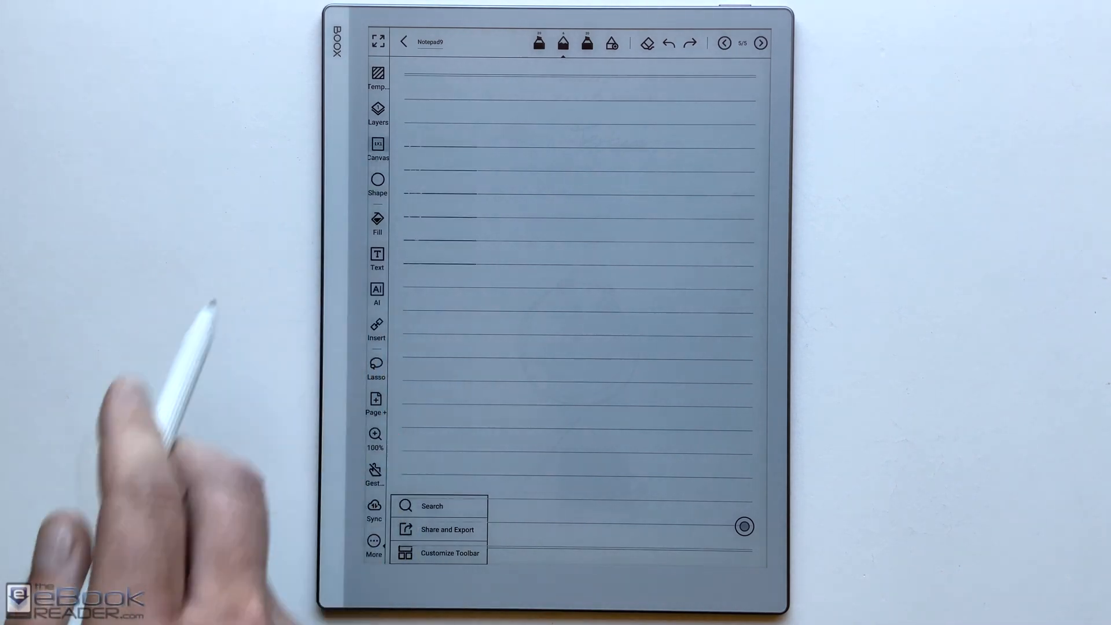
click(377, 149)
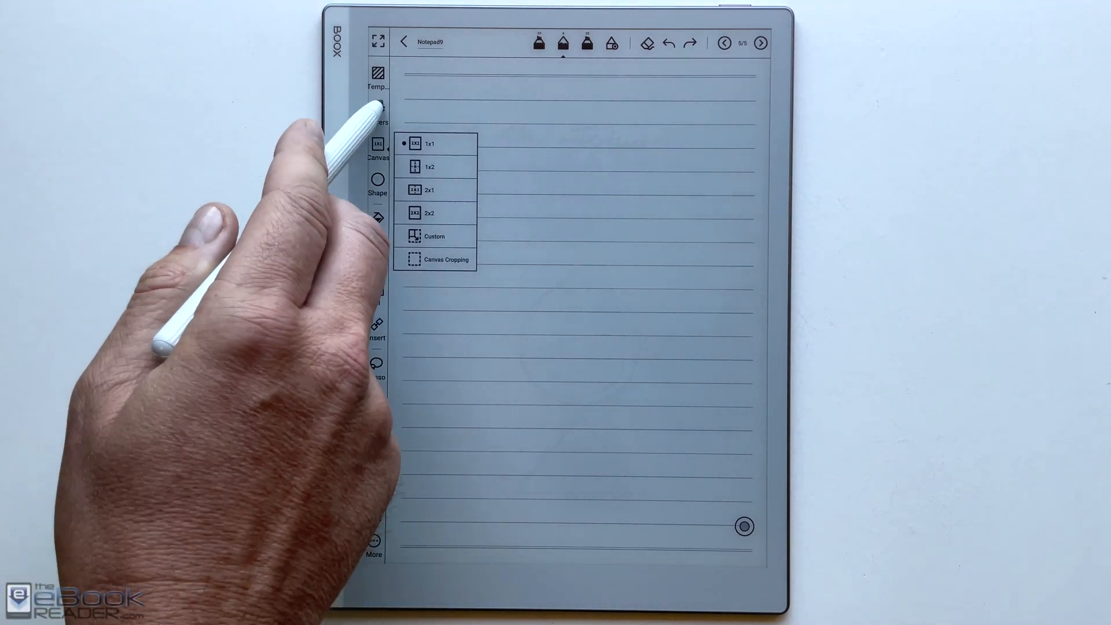
click(377, 114)
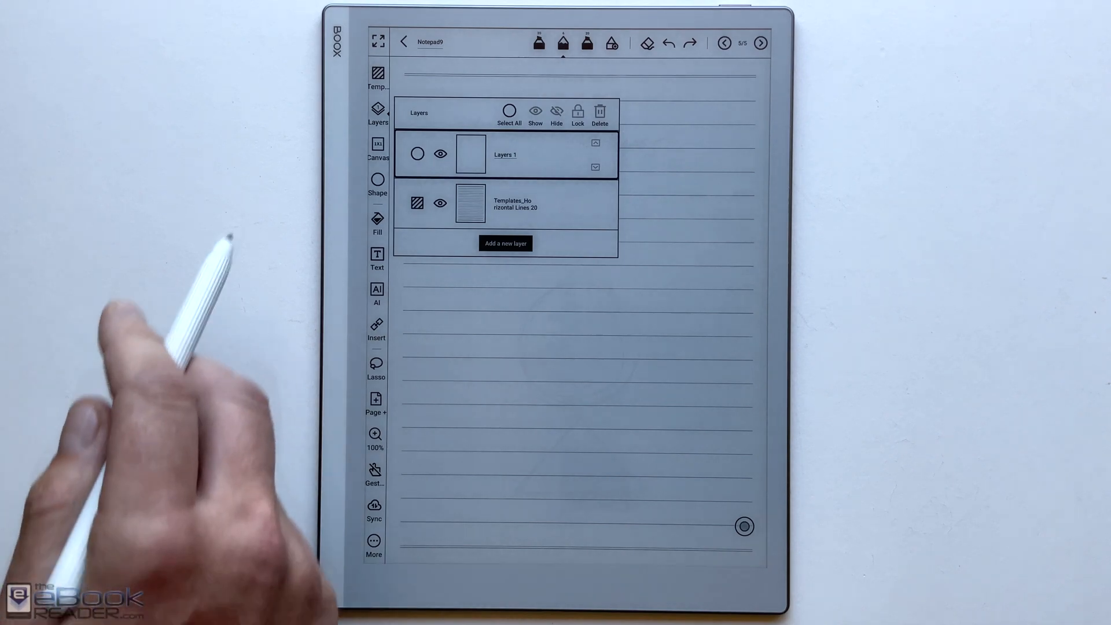
click(377, 78)
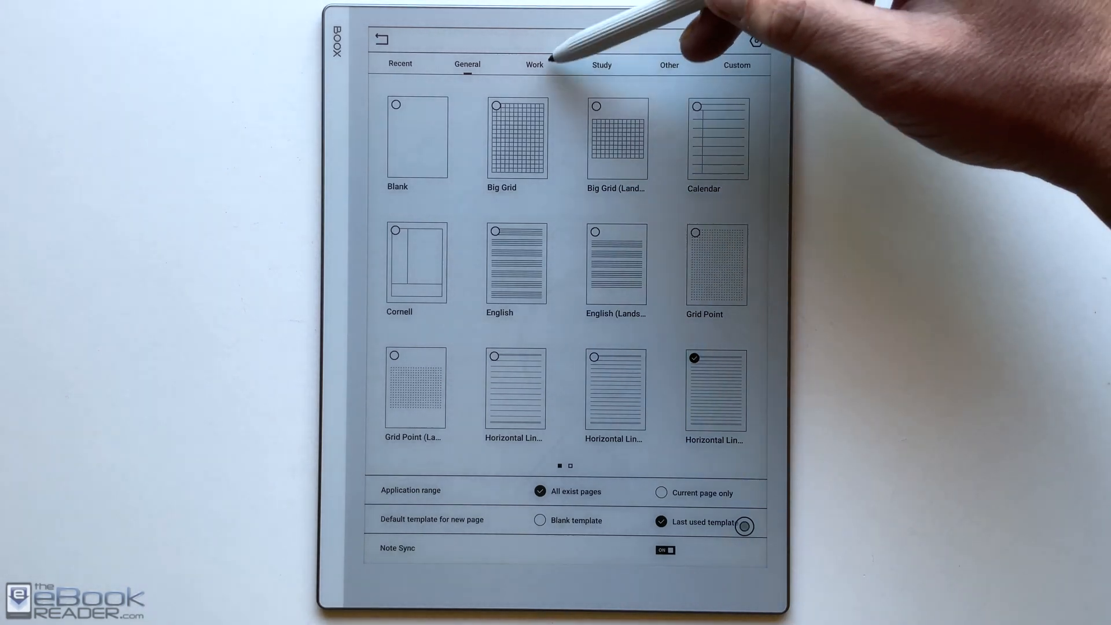
click(534, 64)
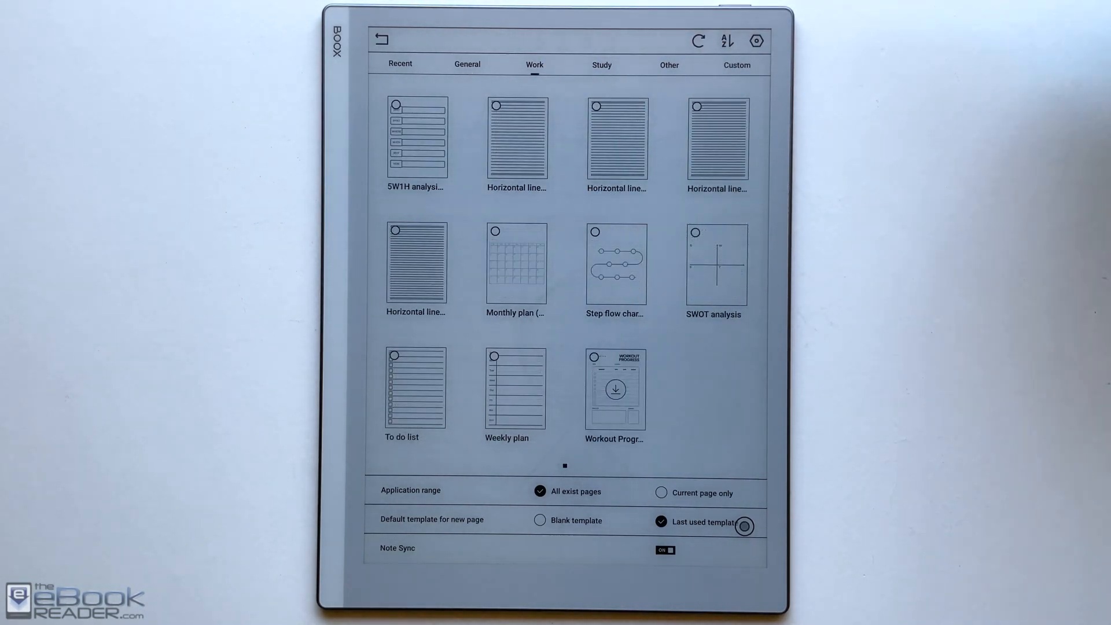
click(600, 65)
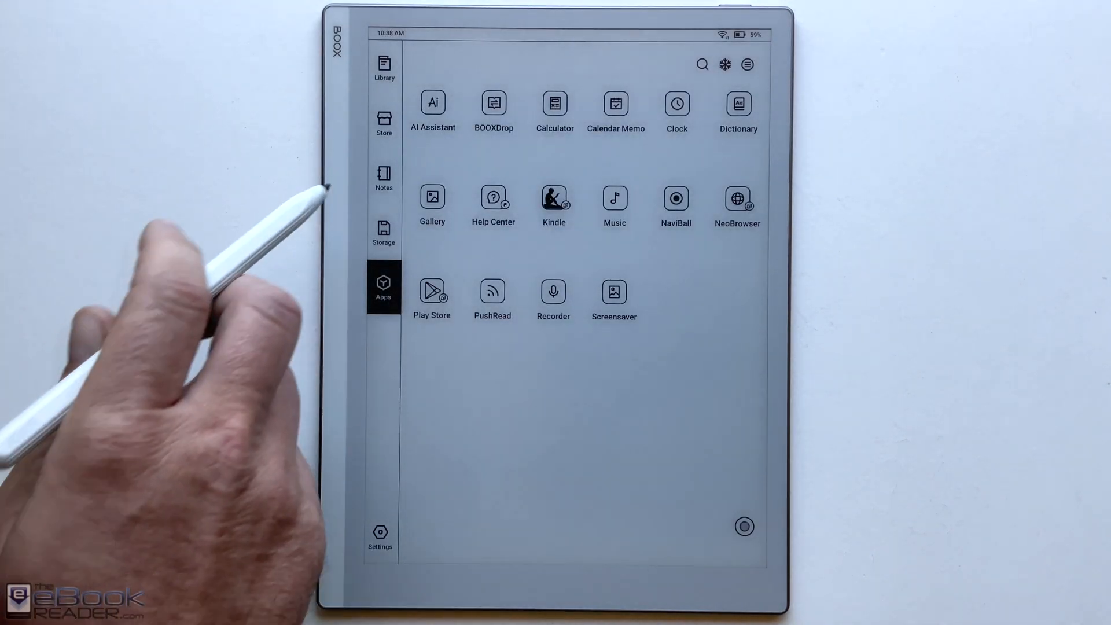
Open Notepad9's info and view its third-party sync accounts and bindable cloud services.
click(383, 177)
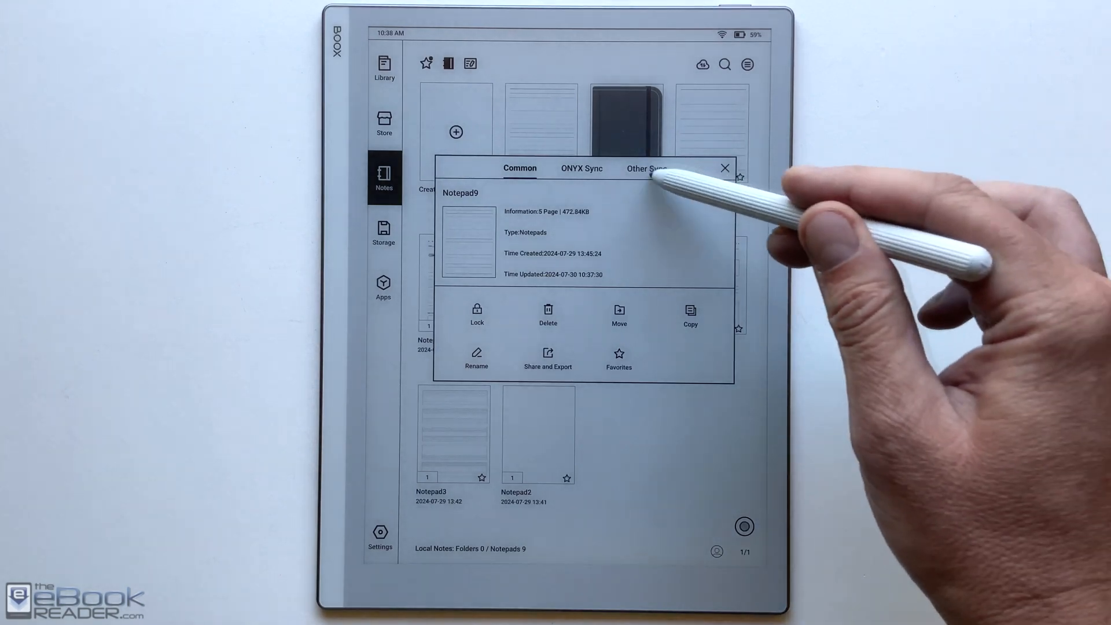
click(646, 167)
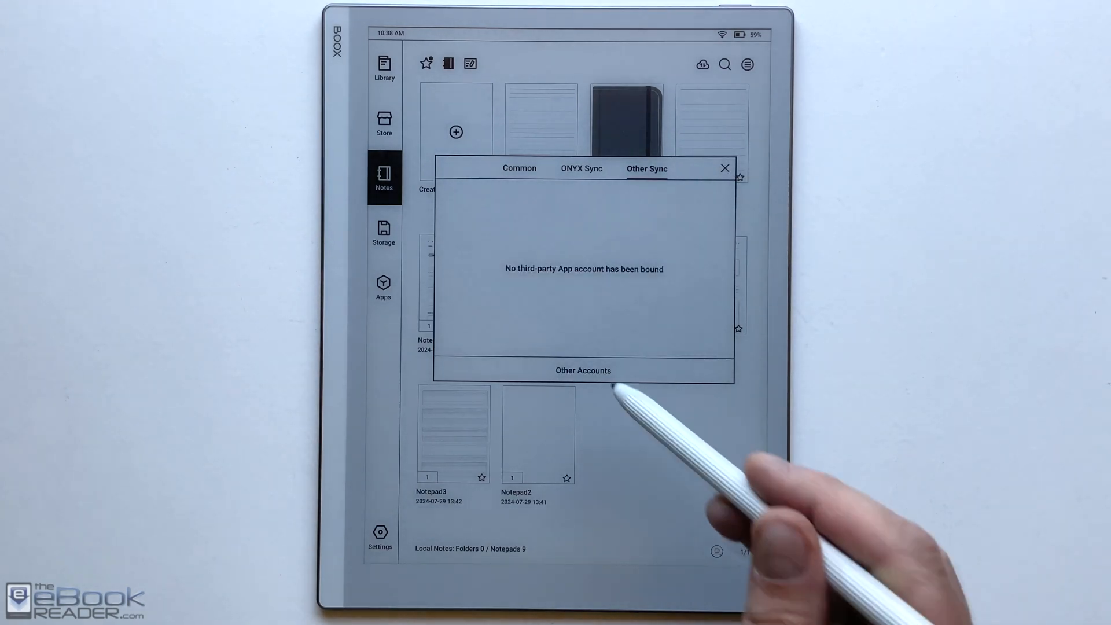
click(582, 370)
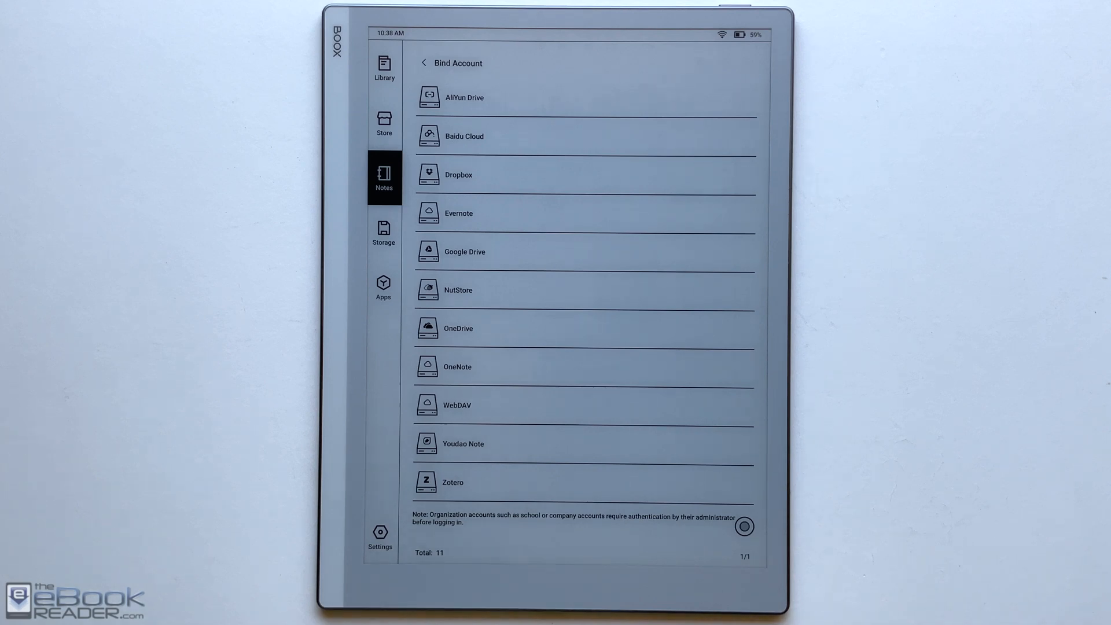
Back in the notes collection, check its options menu, then switch to the Library.
click(423, 63)
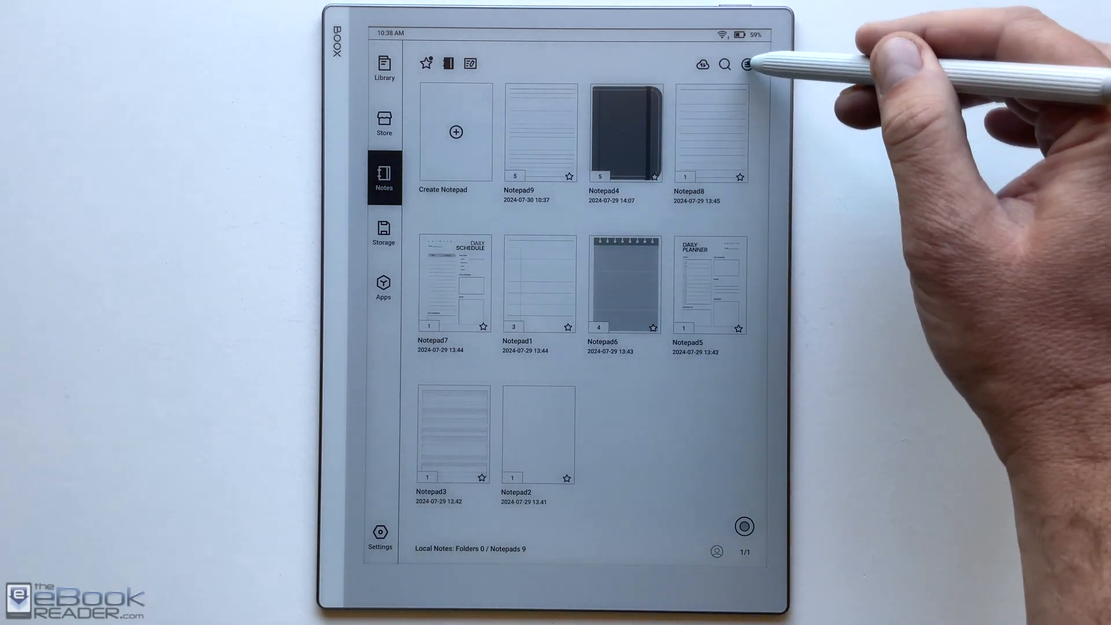
click(747, 64)
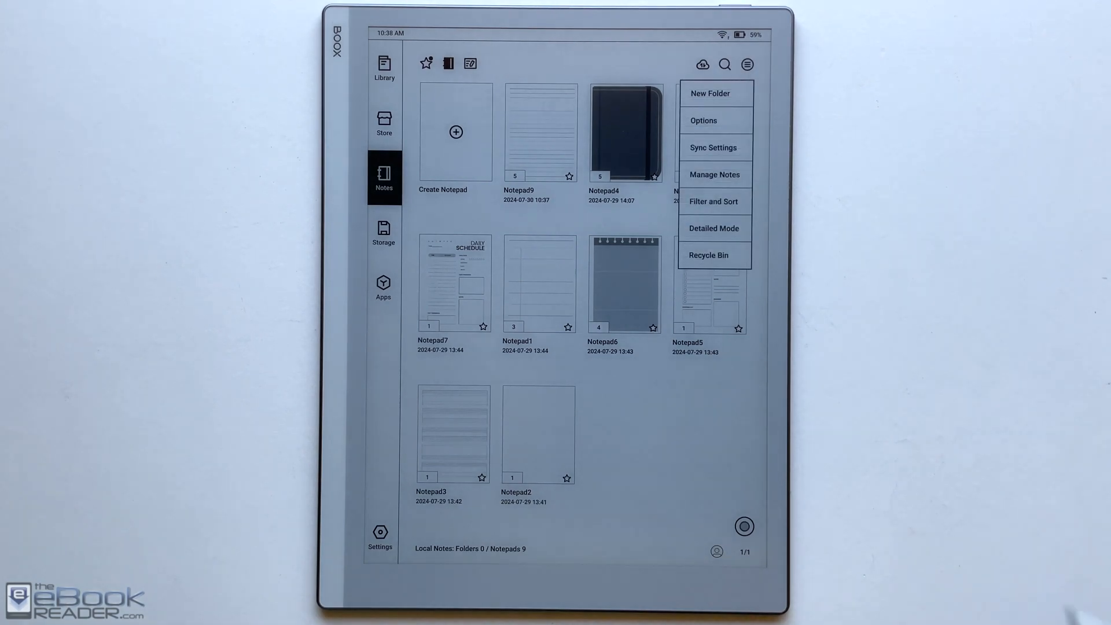
click(714, 228)
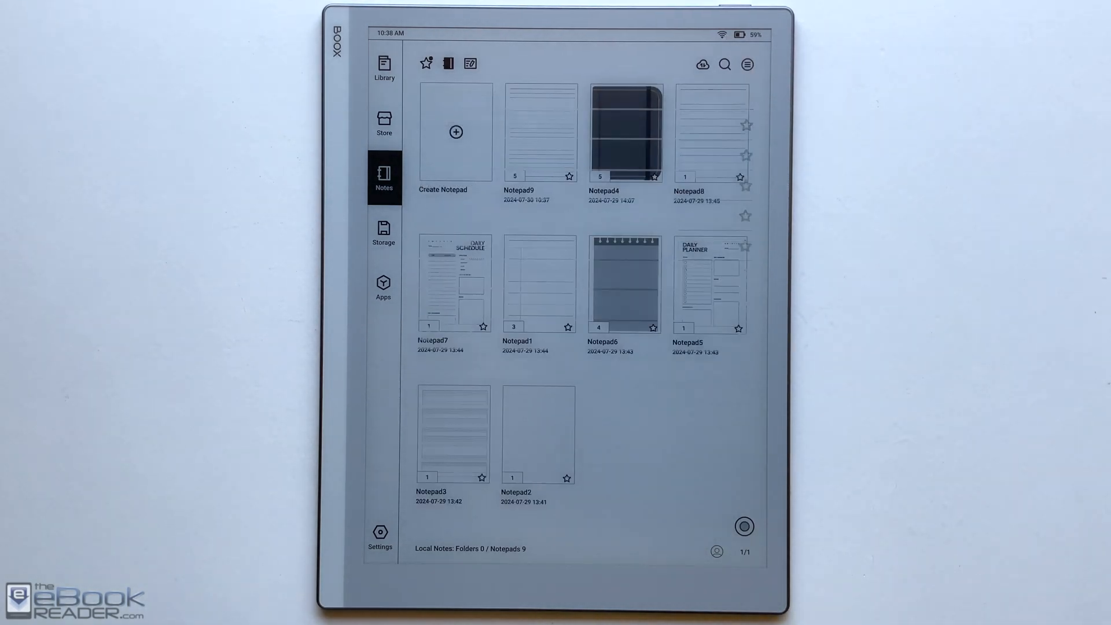
click(383, 67)
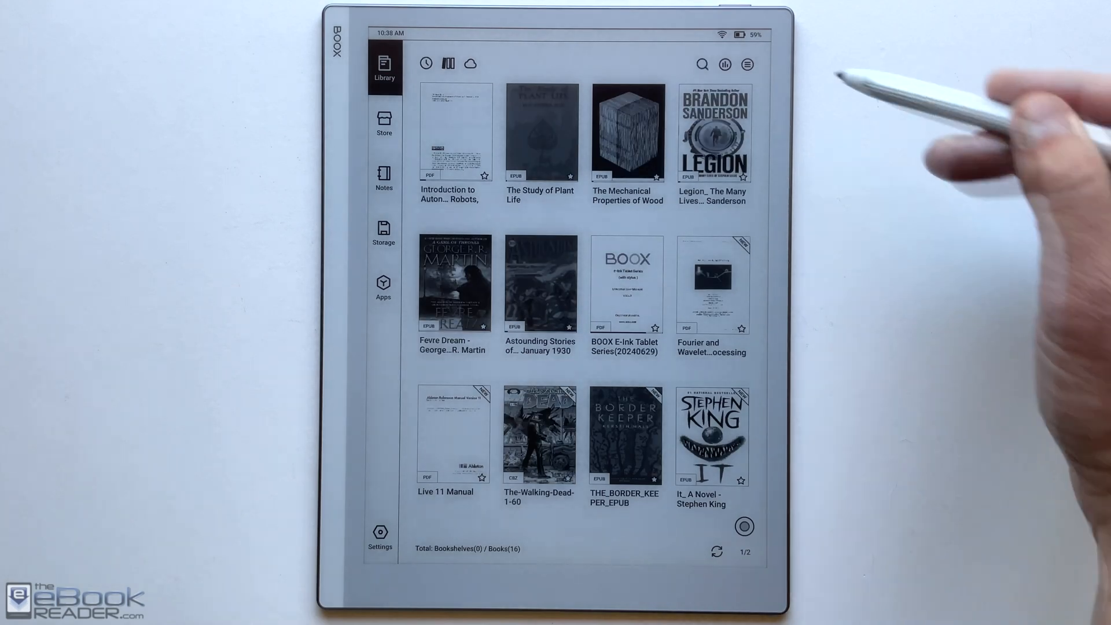
Switch the Library to a compact title list and open The Mechanical Properties of Wood.
click(747, 63)
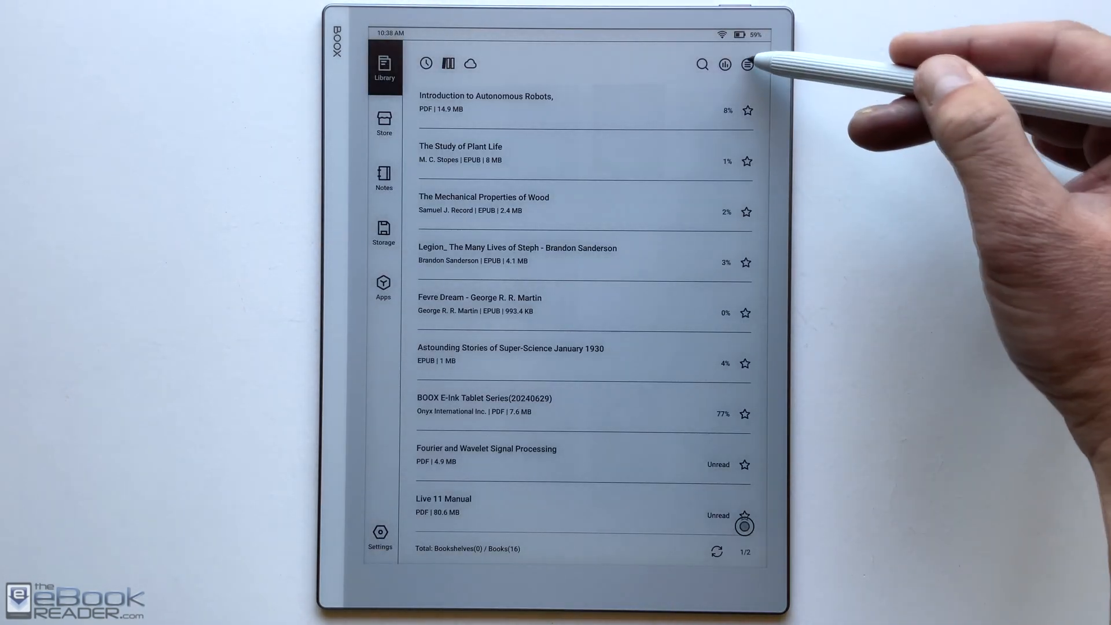
click(746, 64)
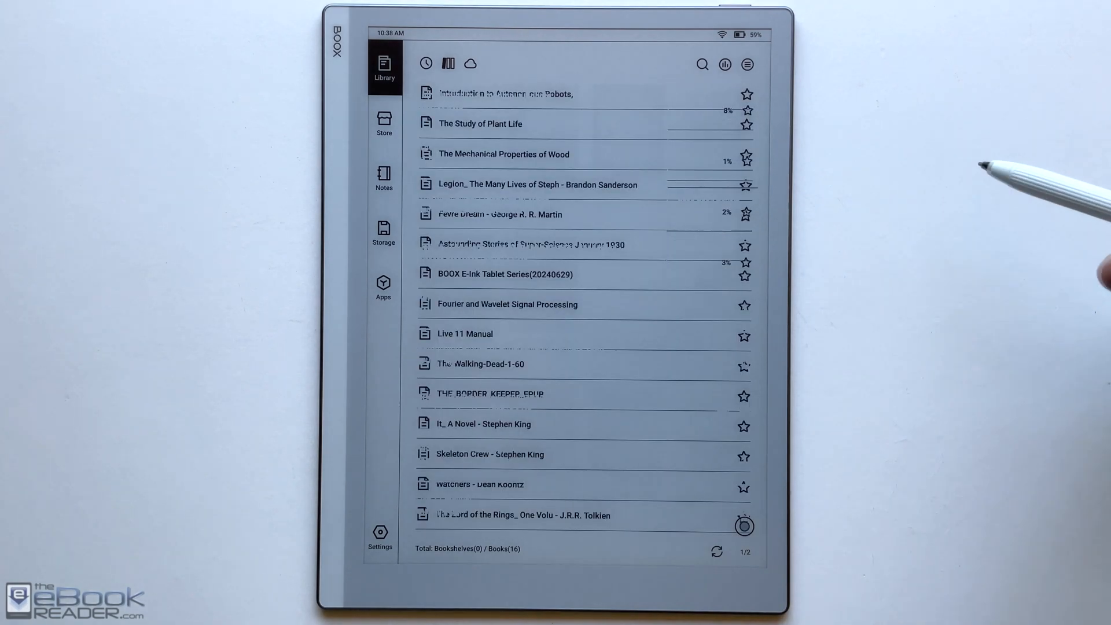
click(748, 63)
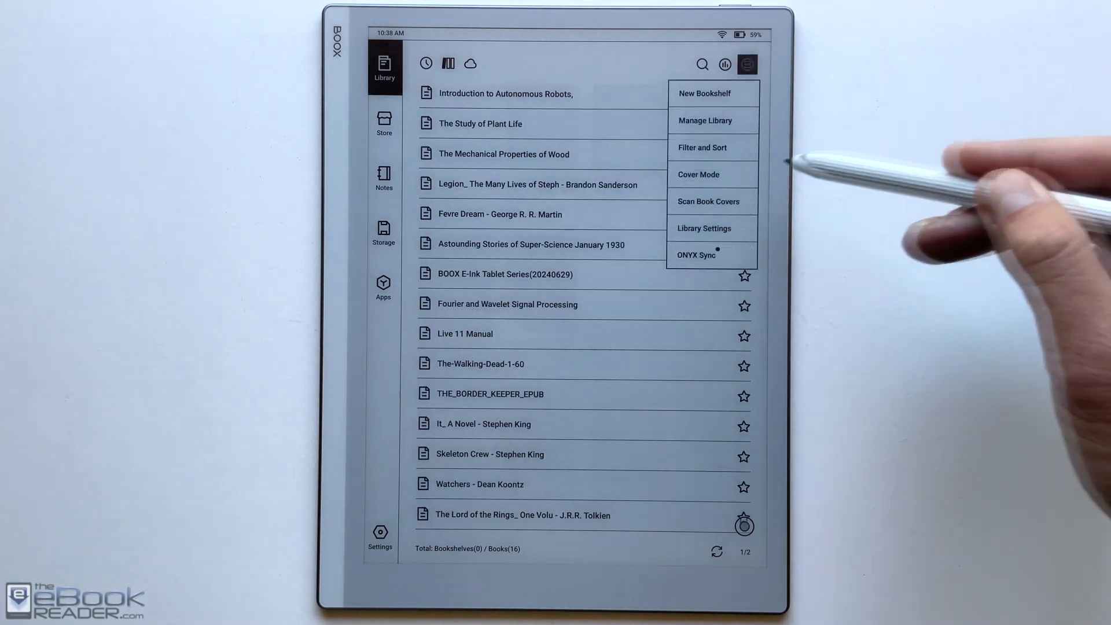
click(697, 174)
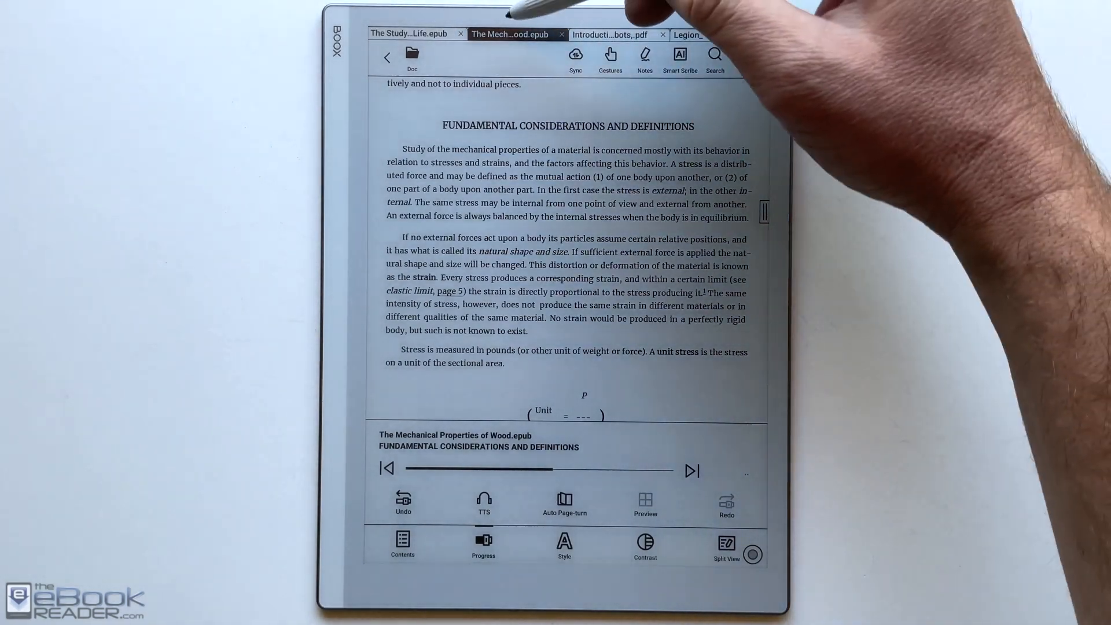
Review the Font, Spacing, Margin and Others style tabs, then set the background to Black.
click(411, 34)
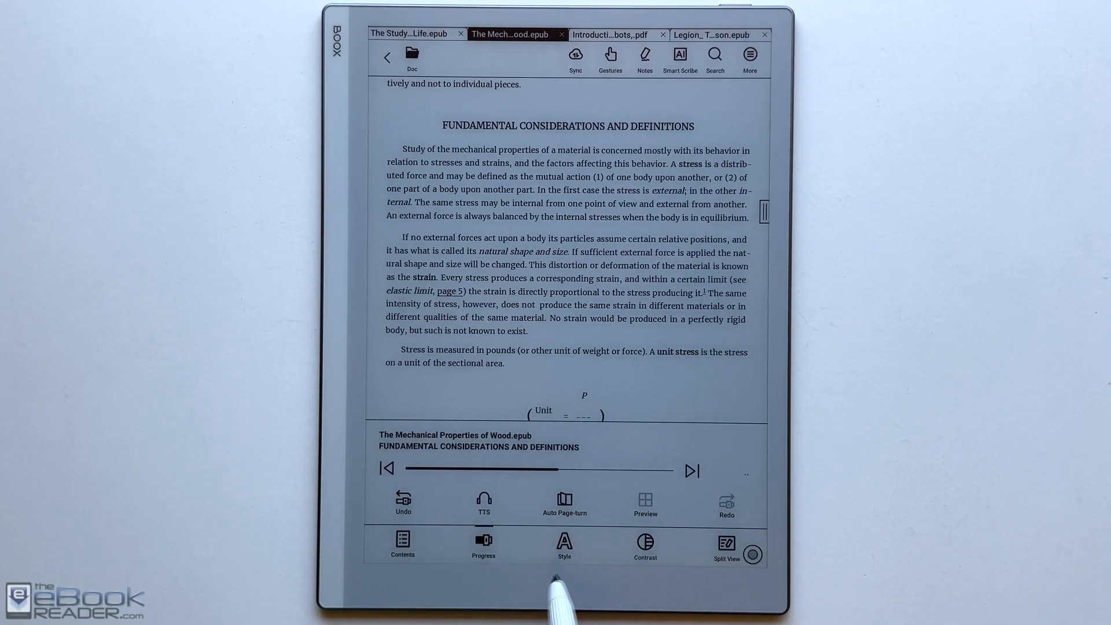
click(564, 546)
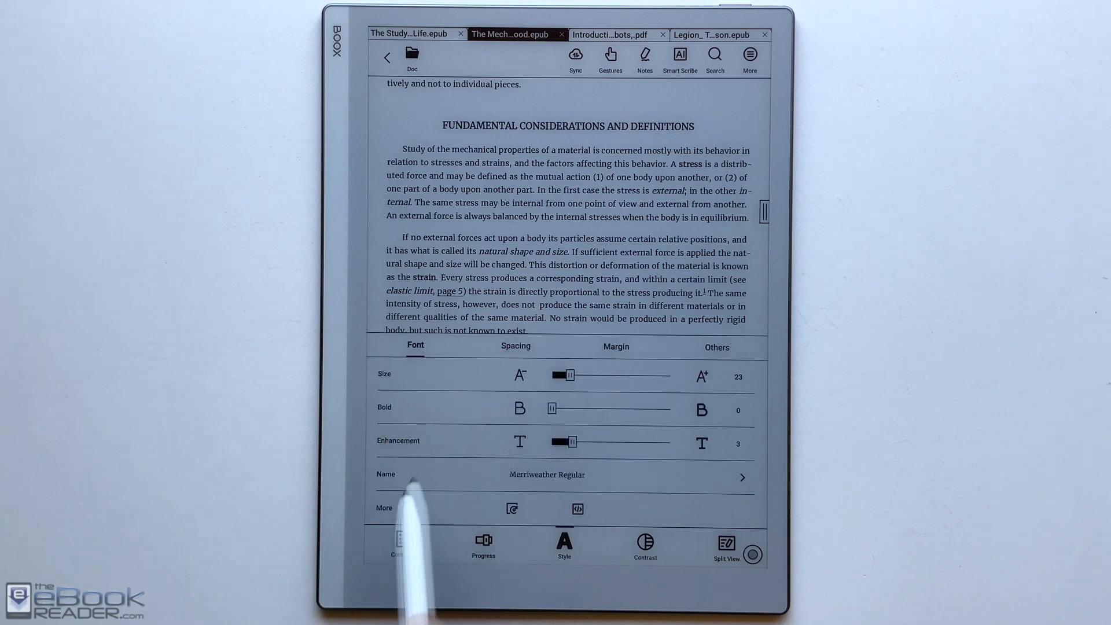
click(515, 347)
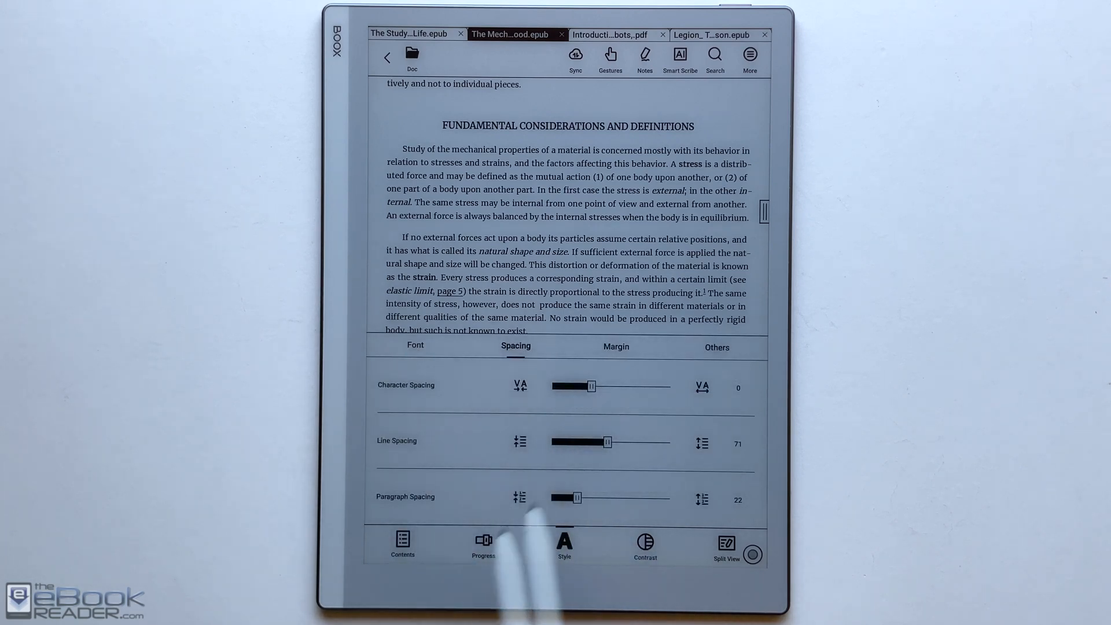
click(615, 347)
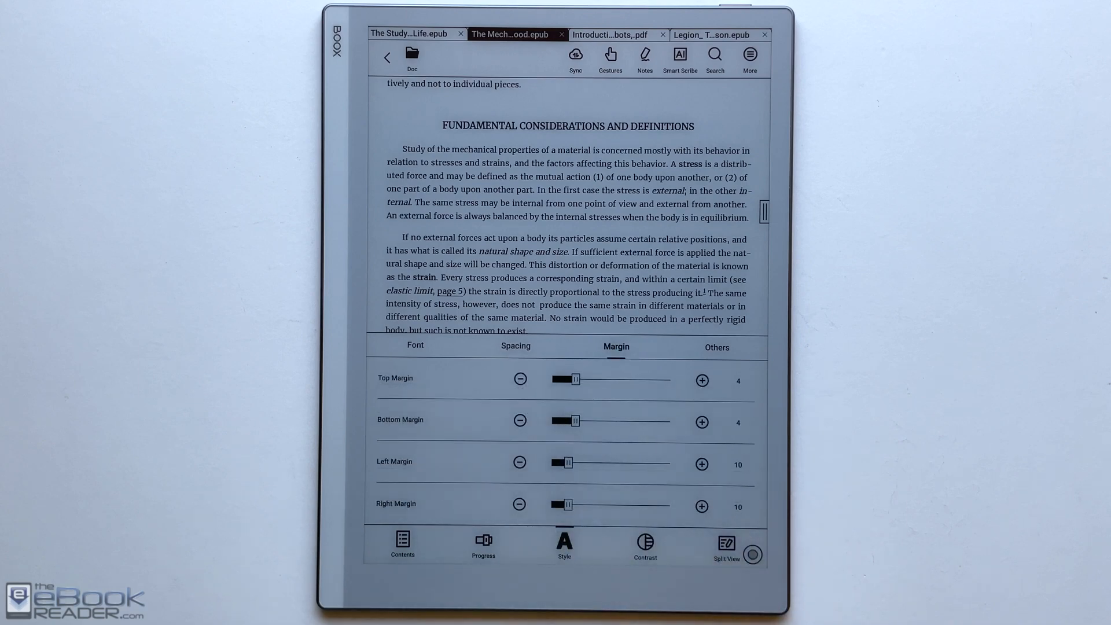
click(716, 347)
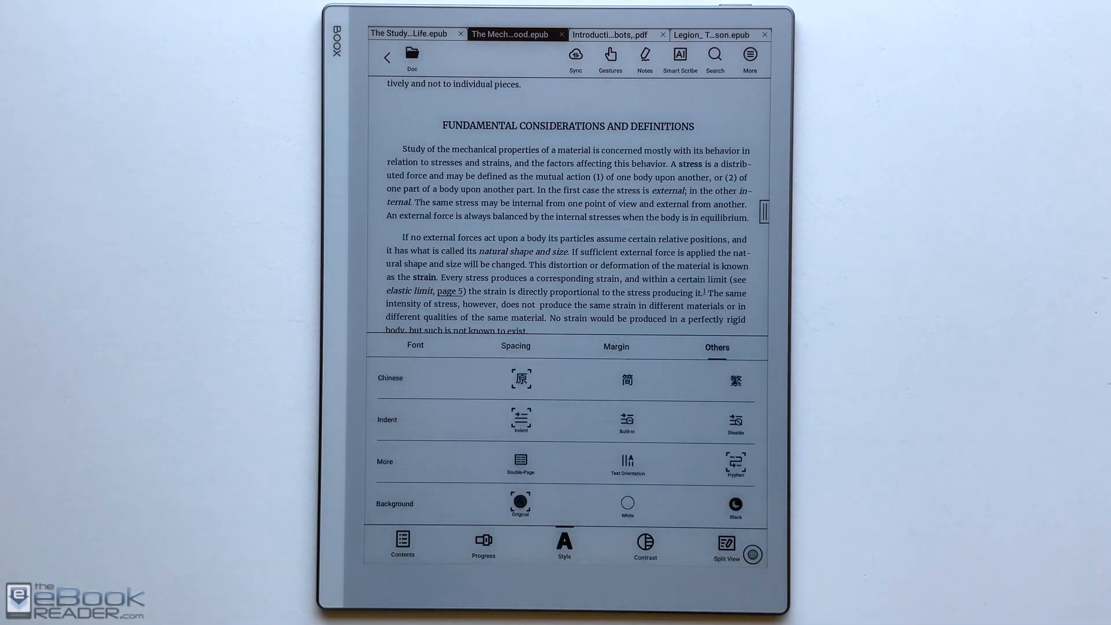
click(735, 503)
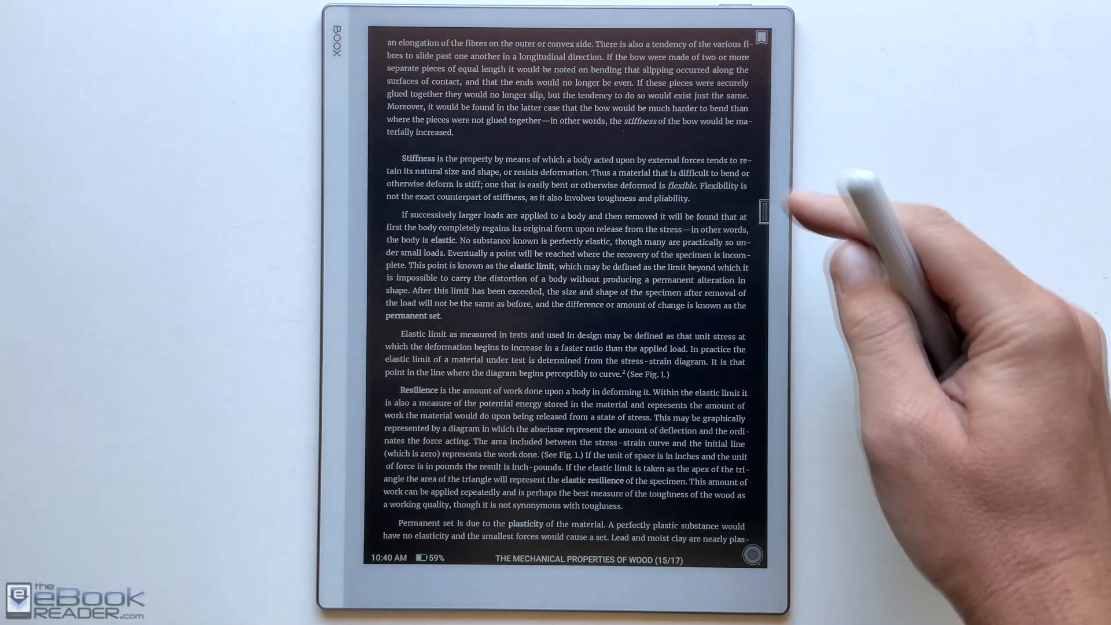
Enable the handwriting toolbar, pick a pen, and draw a loop and wavy line on page 15.
click(764, 212)
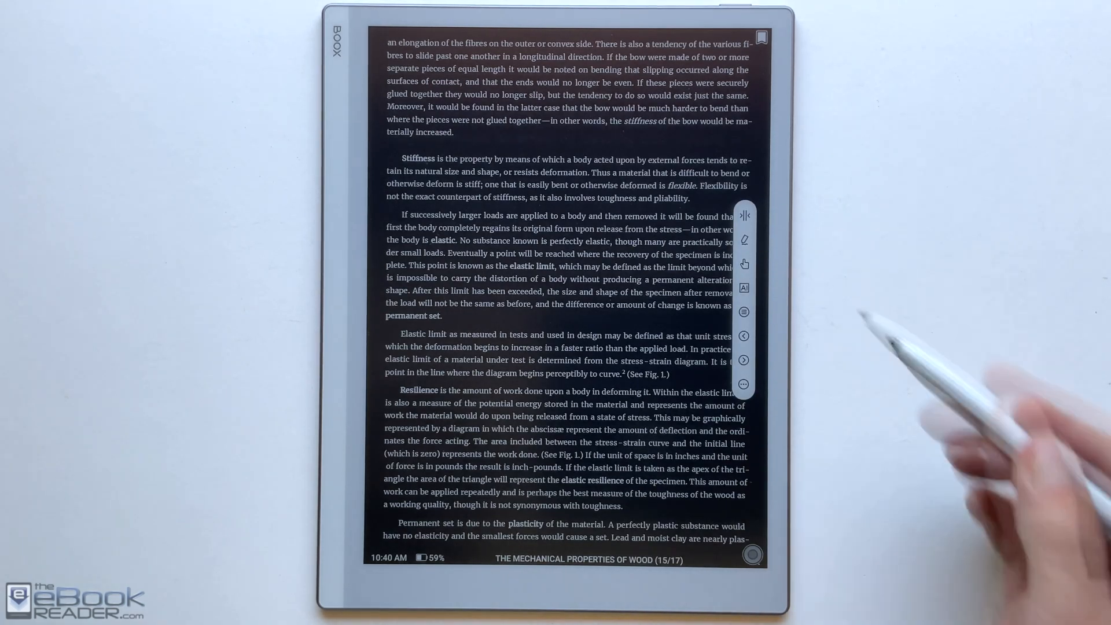
click(744, 216)
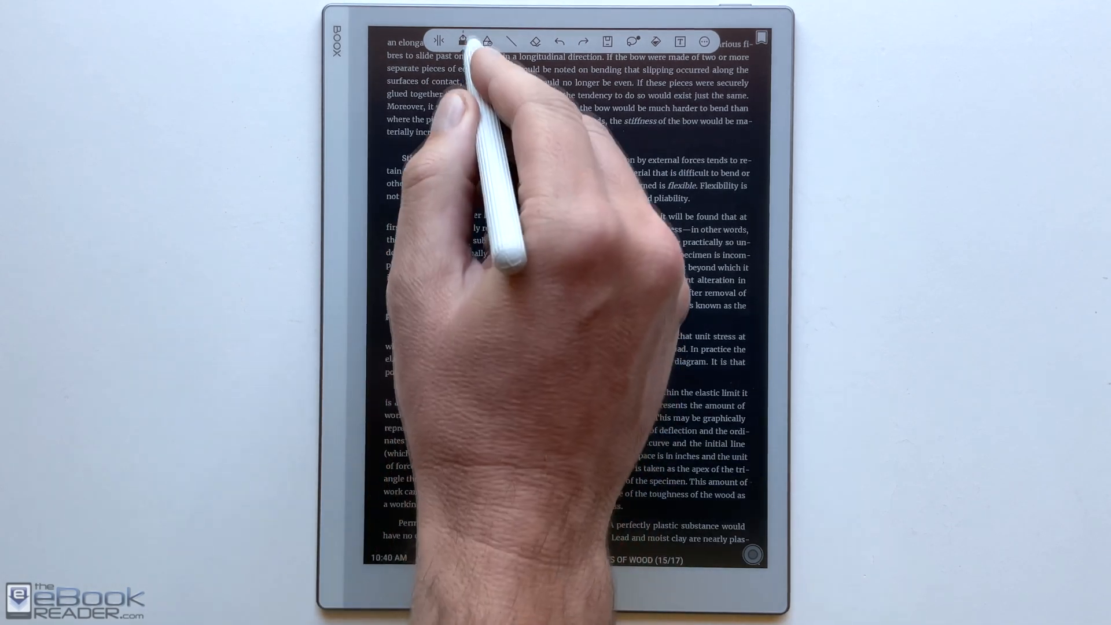
click(463, 41)
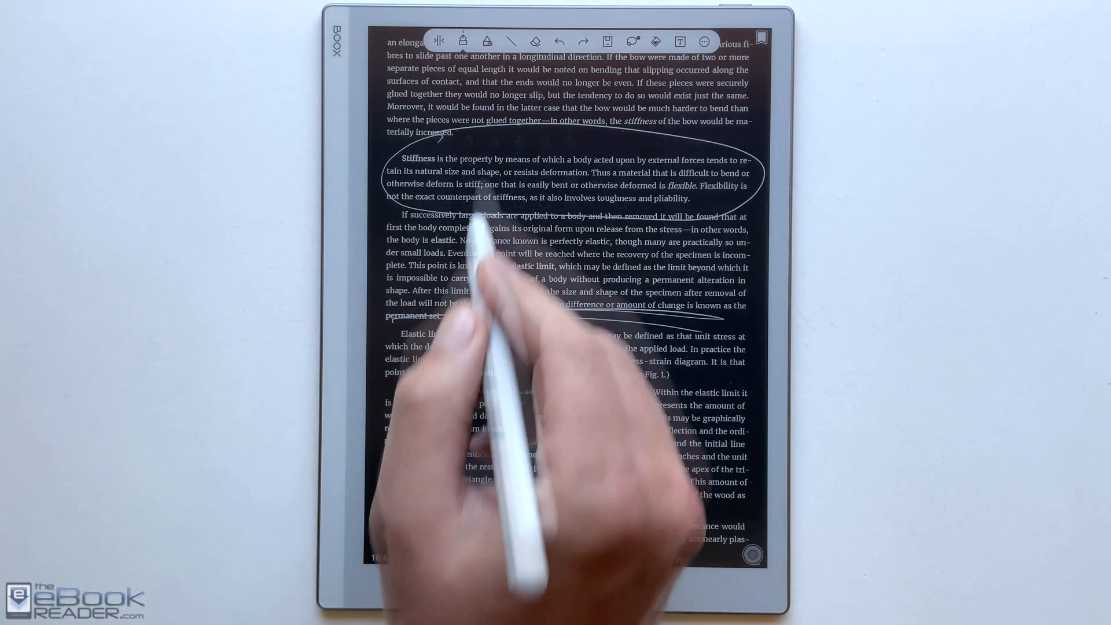
click(438, 40)
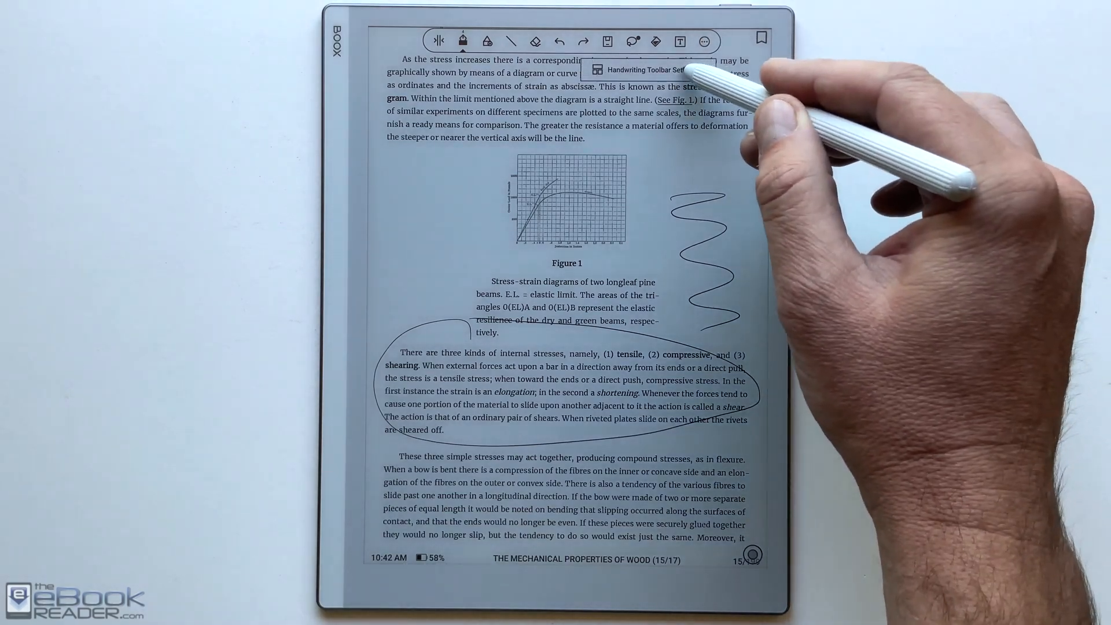
Open Handwriting Toolbar Settings from the handwriting toolbar's More menu.
click(641, 70)
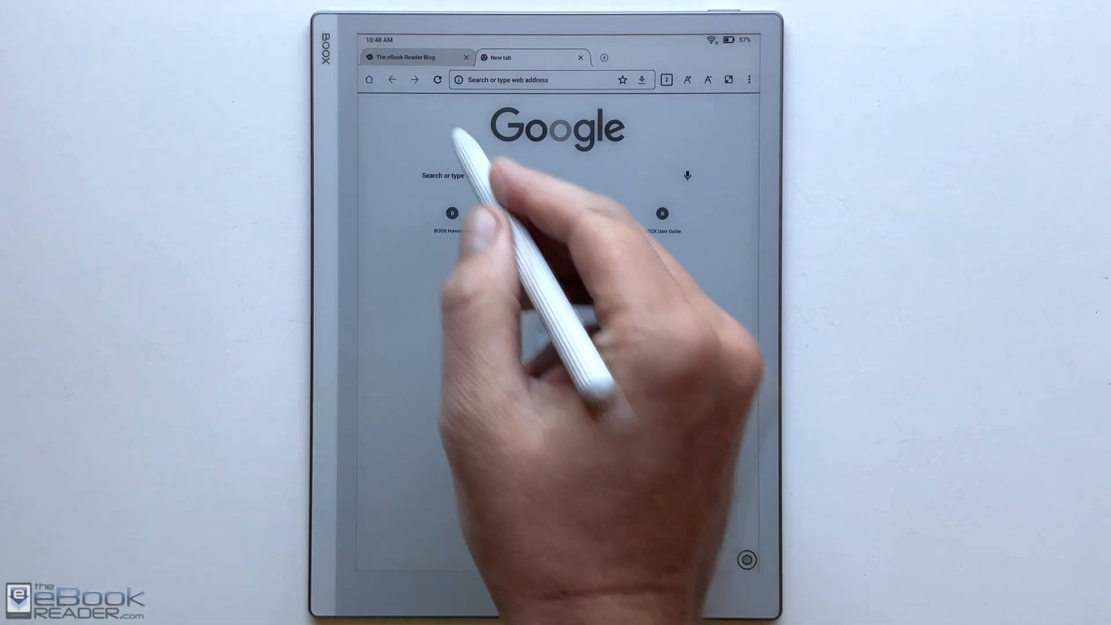
Scroll the blog front page and set the page refresh to A2 in the display panel.
click(411, 57)
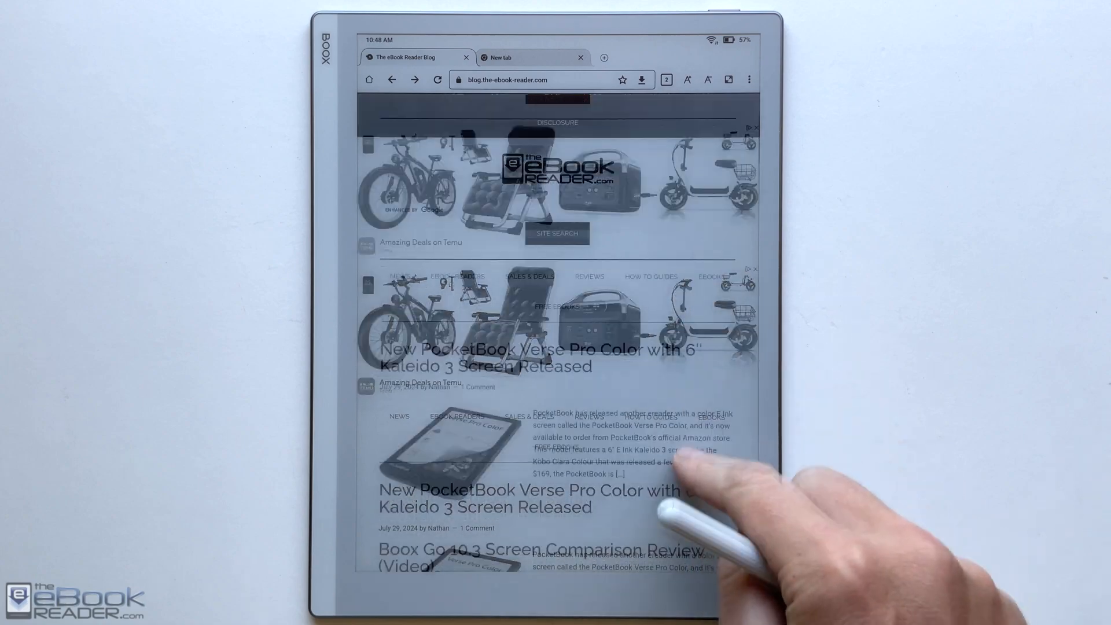
scroll(down, 3)
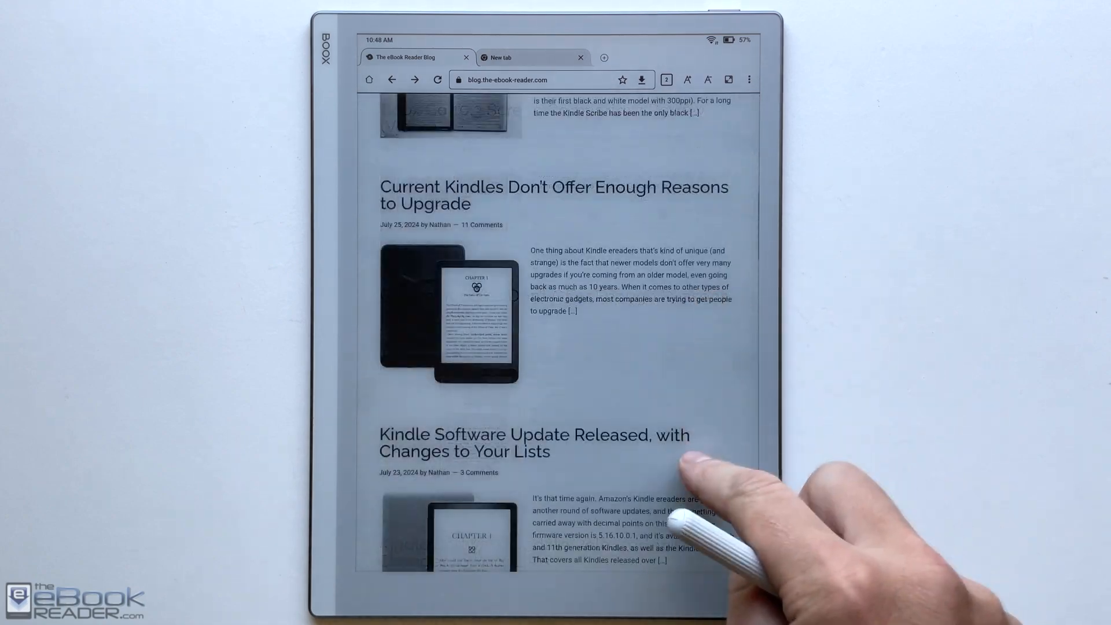
scroll(down, 3)
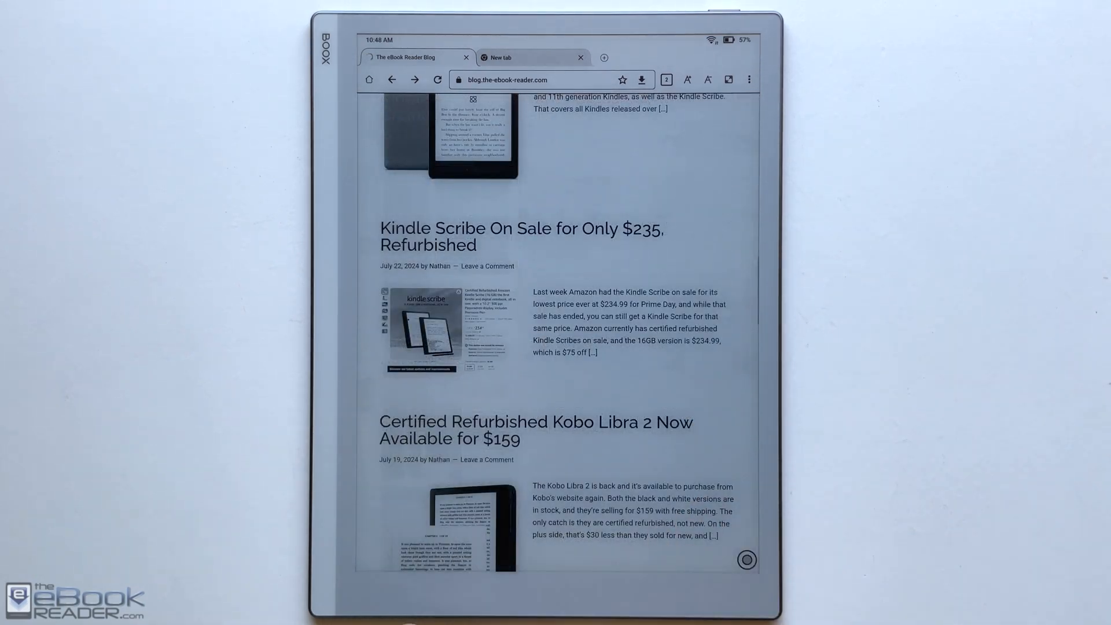
click(746, 559)
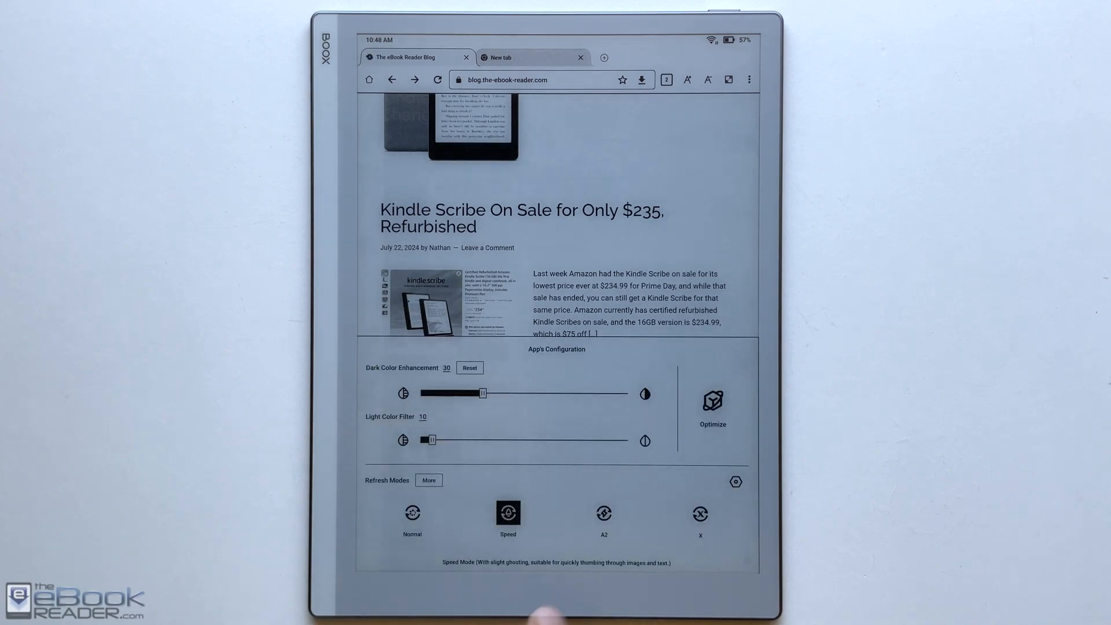
click(603, 514)
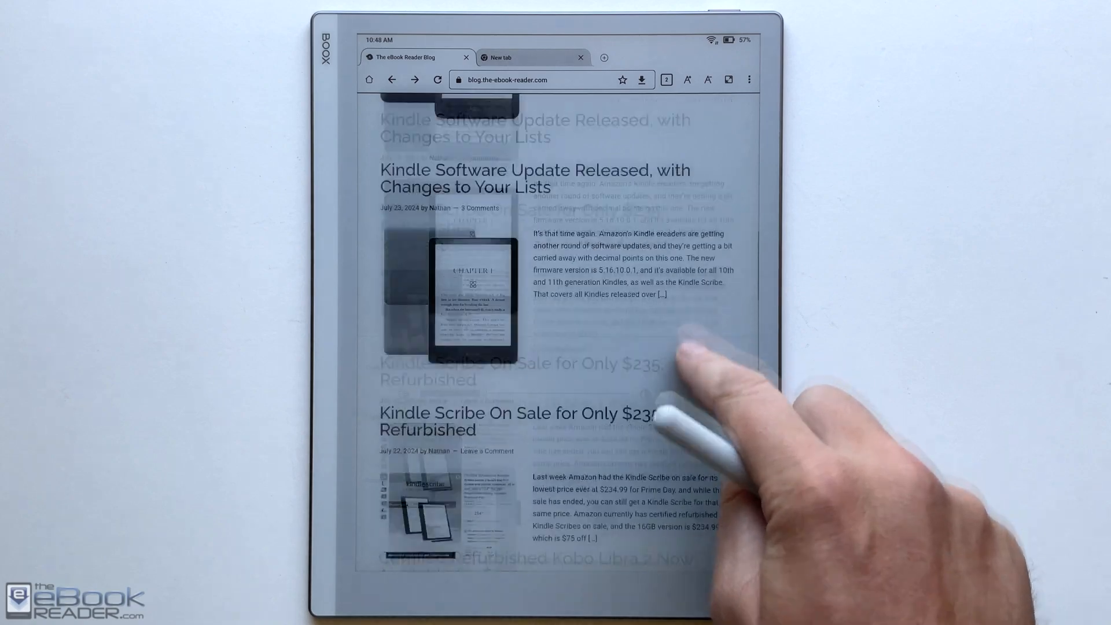
scroll(down, 3)
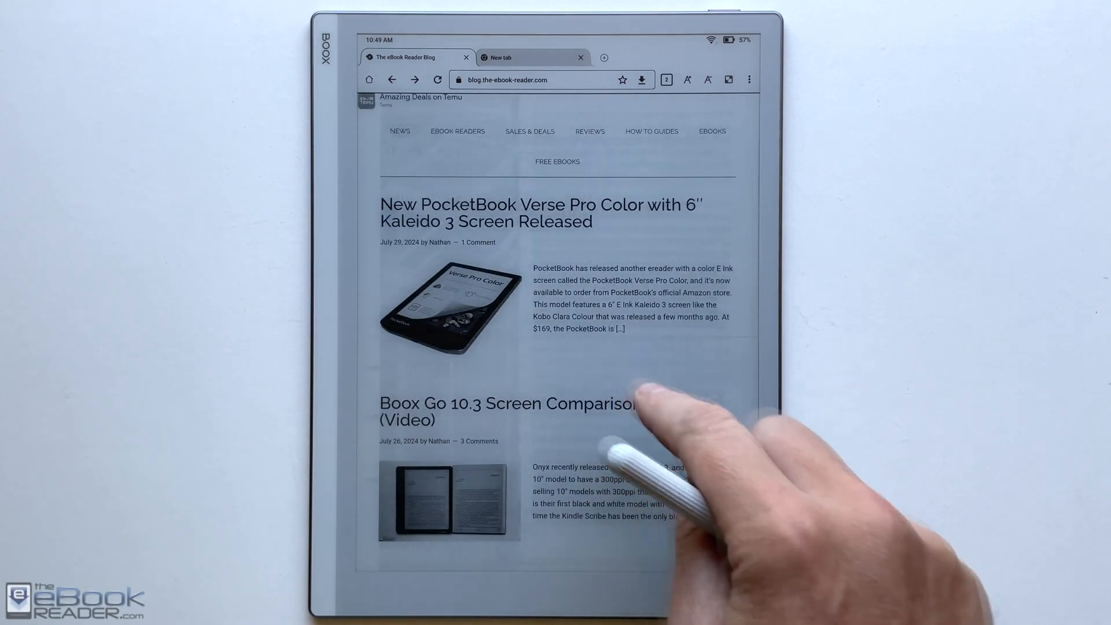
Open the Boox Go 10.3 Screen Comparison Review article and scroll down to its embedded video.
click(505, 403)
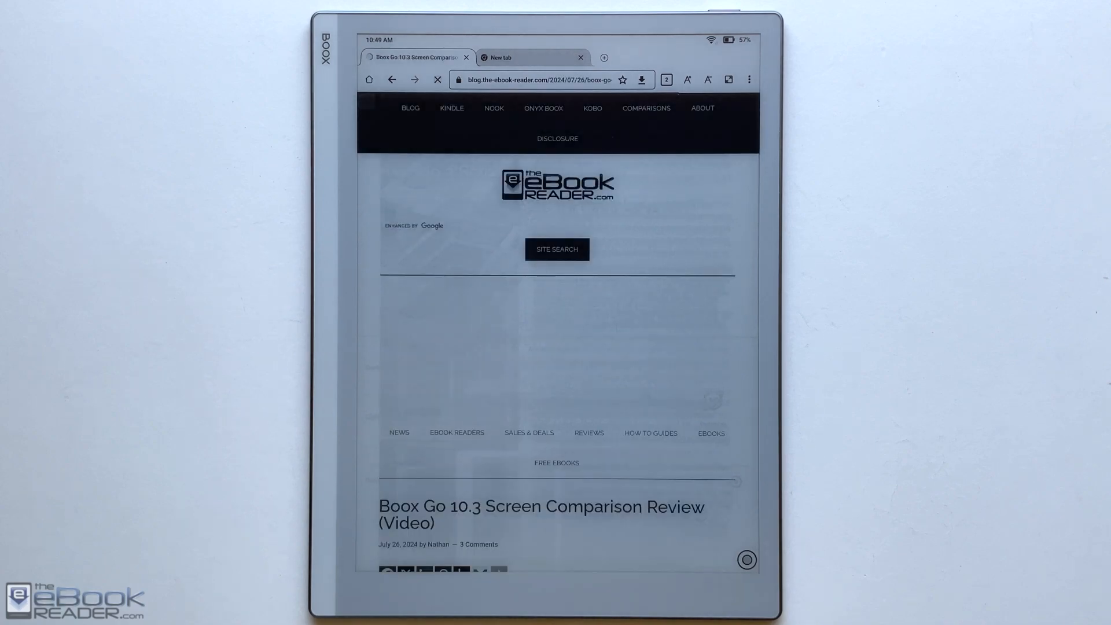
scroll(down, 3)
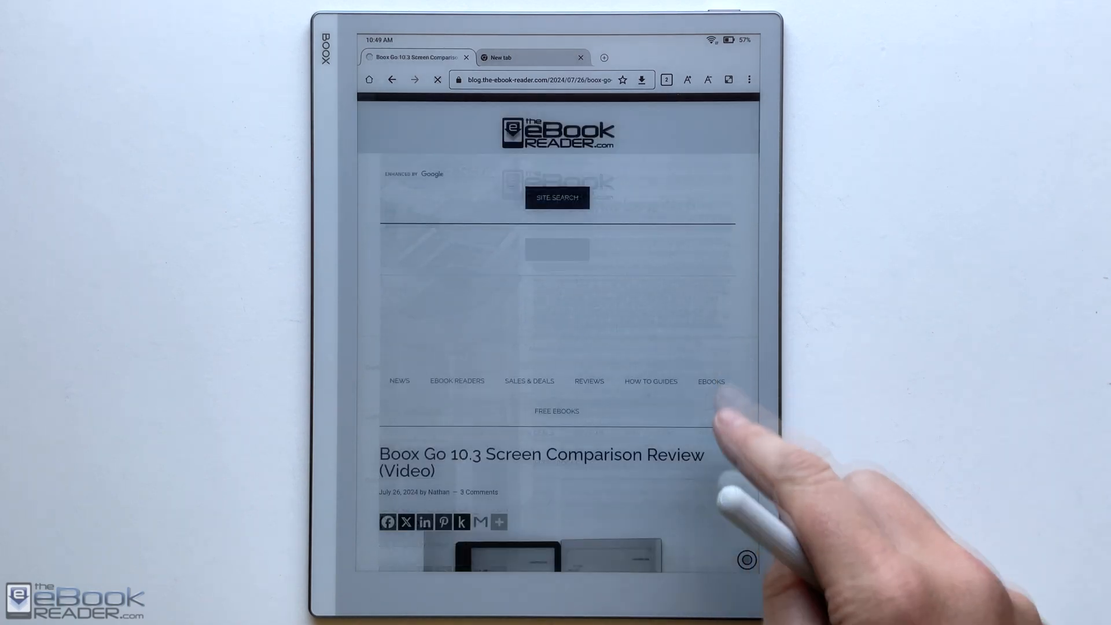
scroll(down, 3)
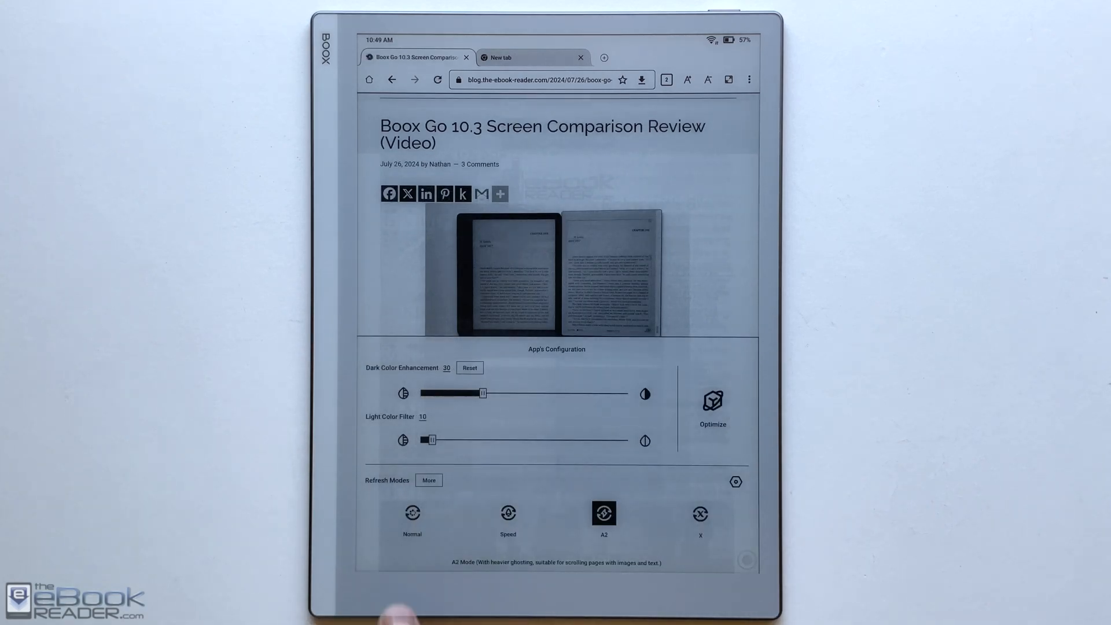
click(412, 513)
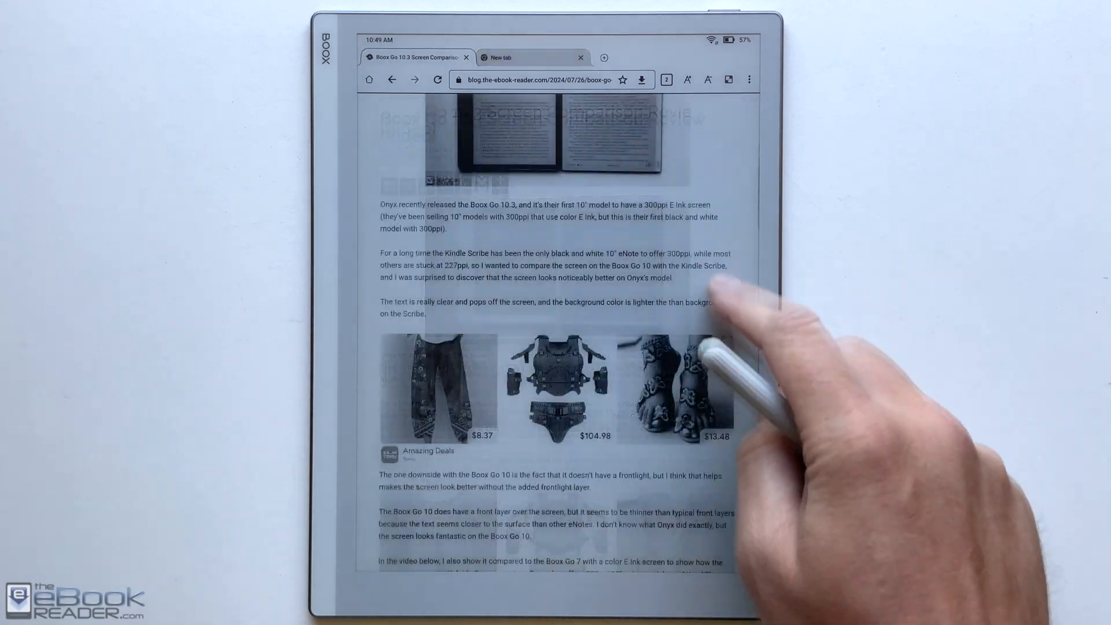
scroll(down, 3)
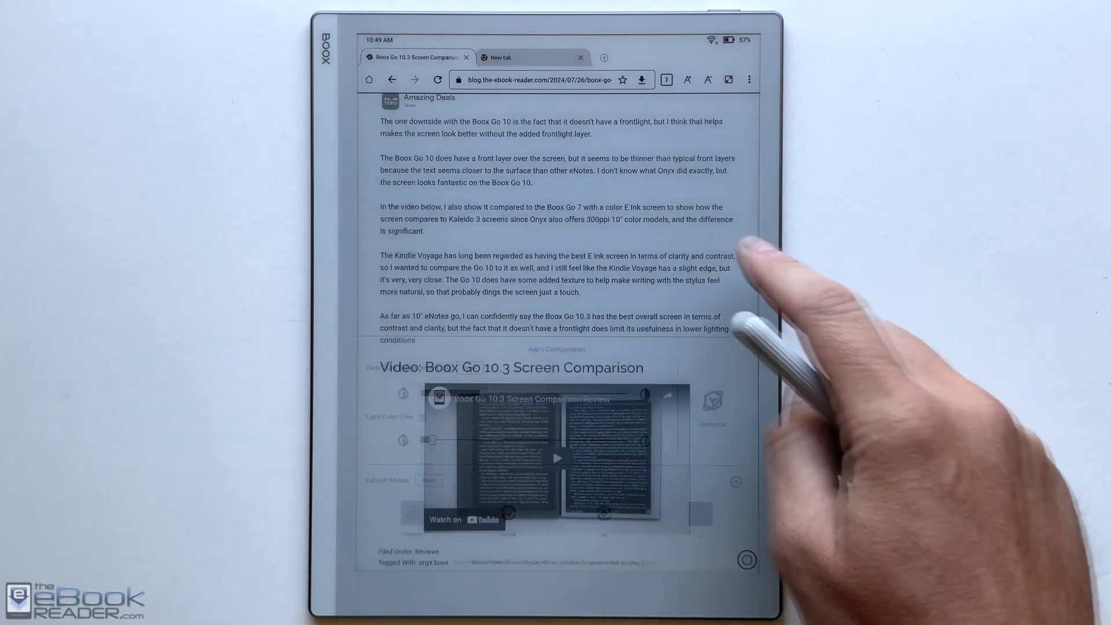
Open the New PocketBook Verse Pro Color article, scroll to its specs, and check the refresh panel.
click(392, 79)
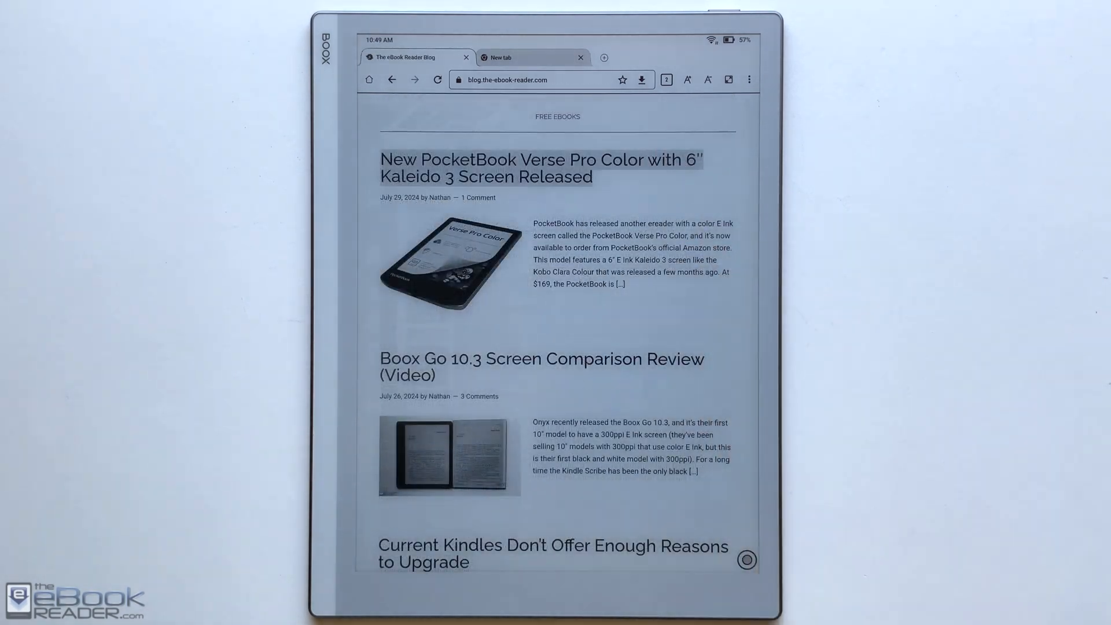
click(540, 168)
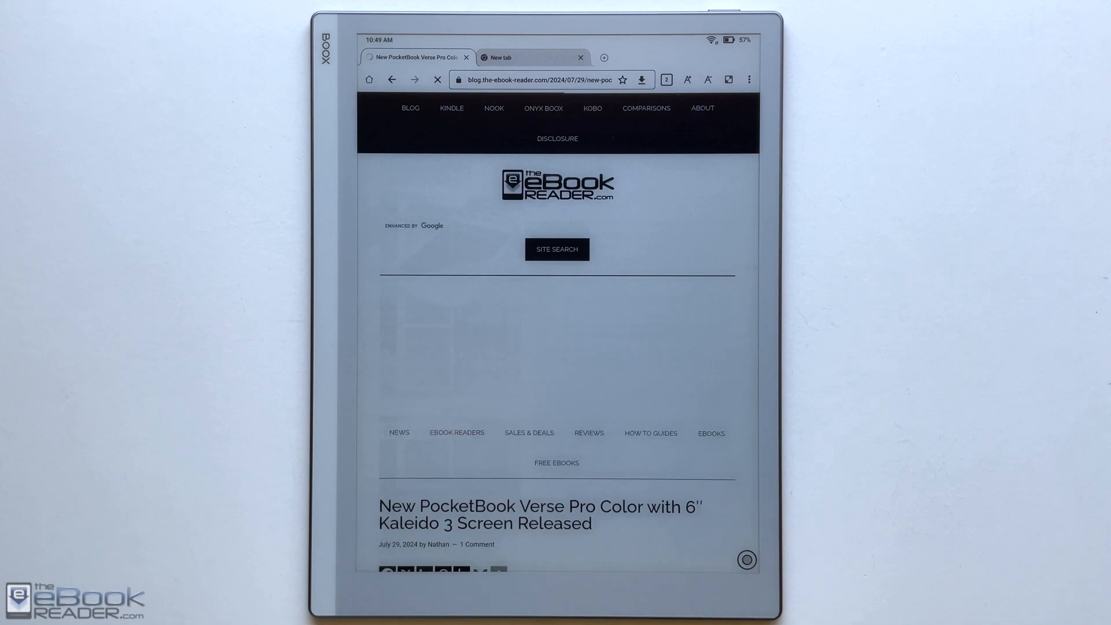
scroll(down, 3)
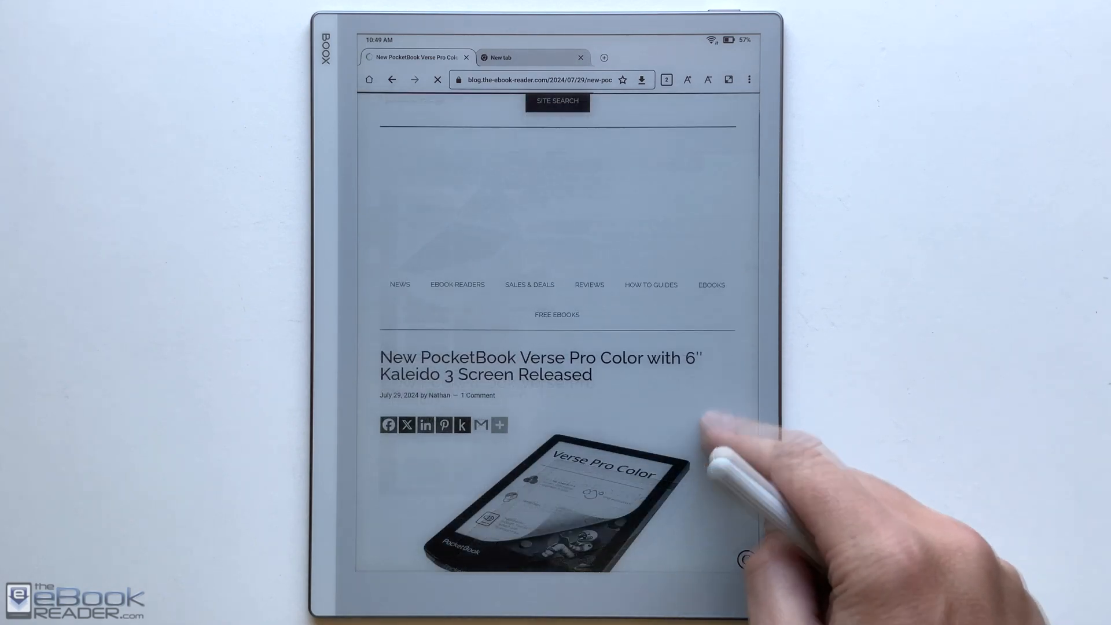
scroll(down, 3)
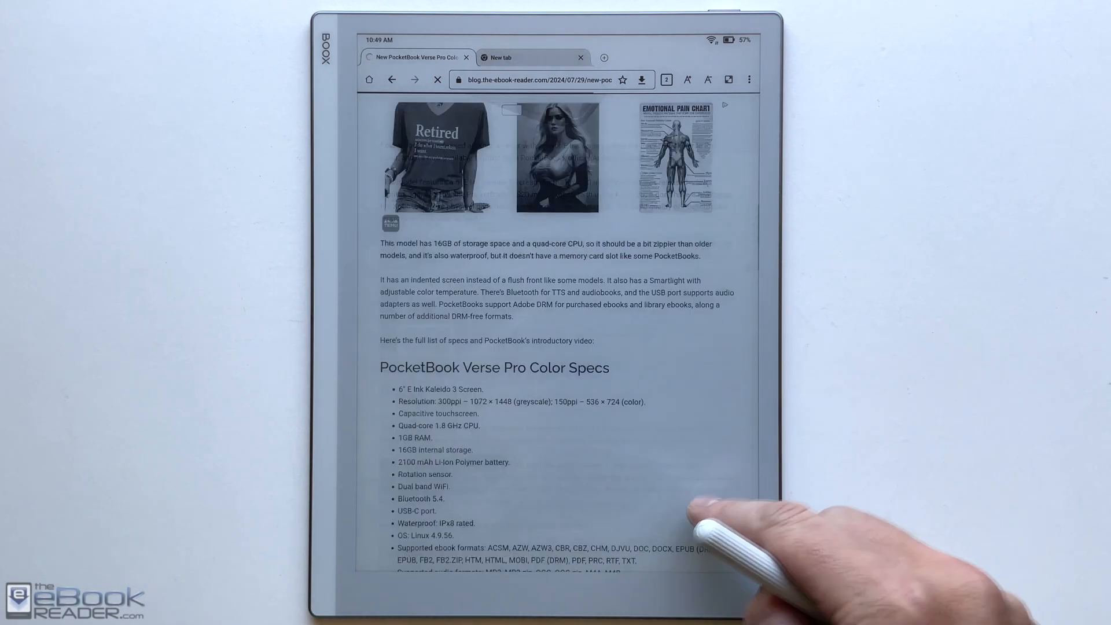
scroll(down, 3)
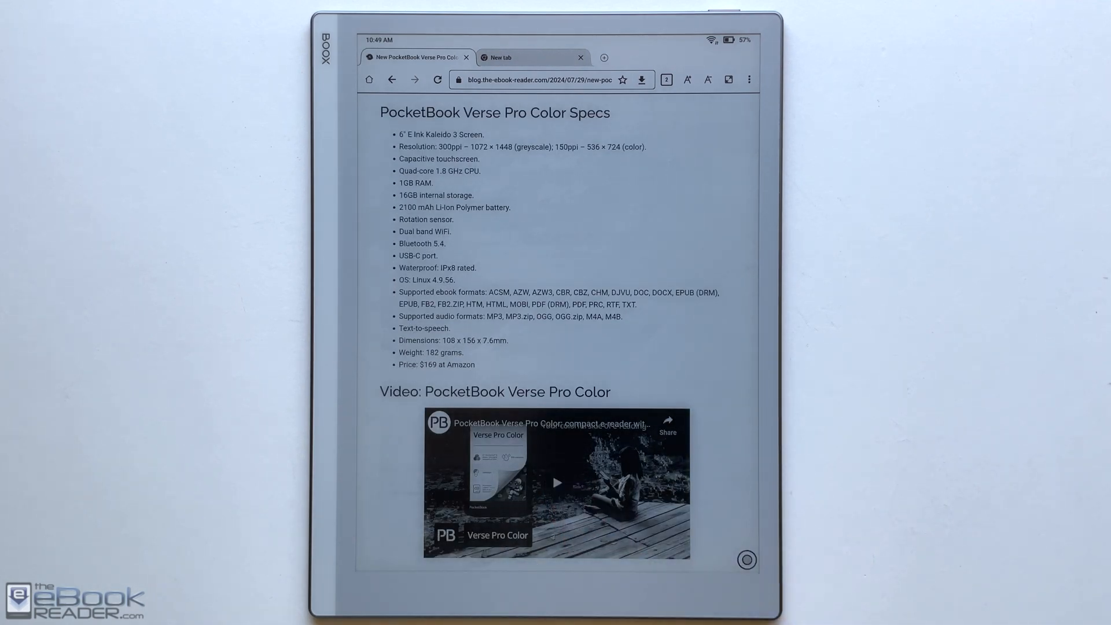
click(556, 482)
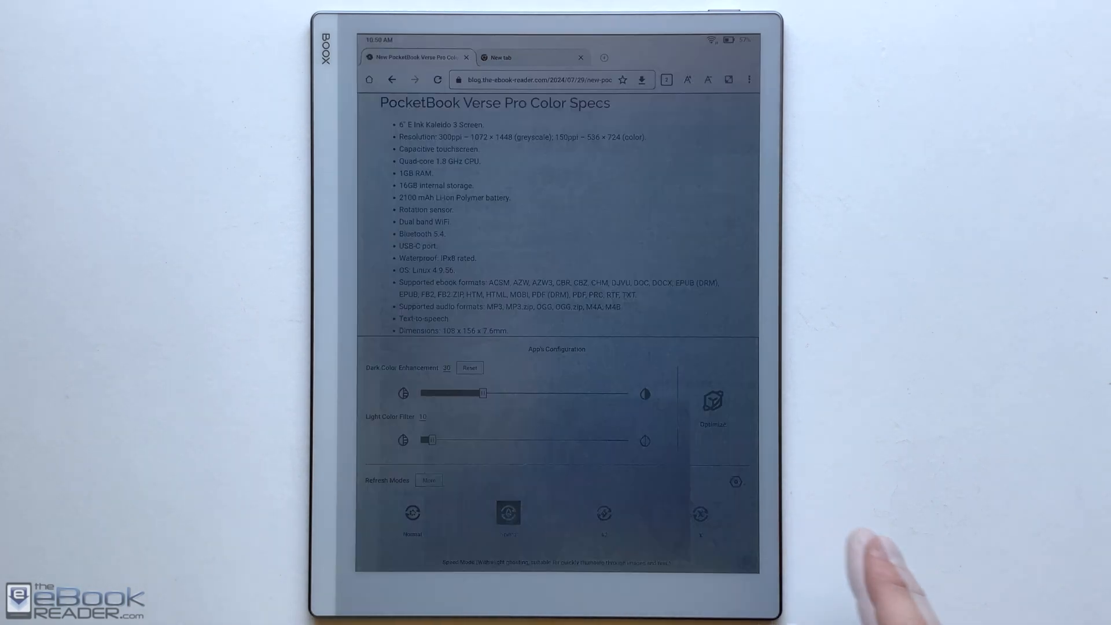
click(700, 512)
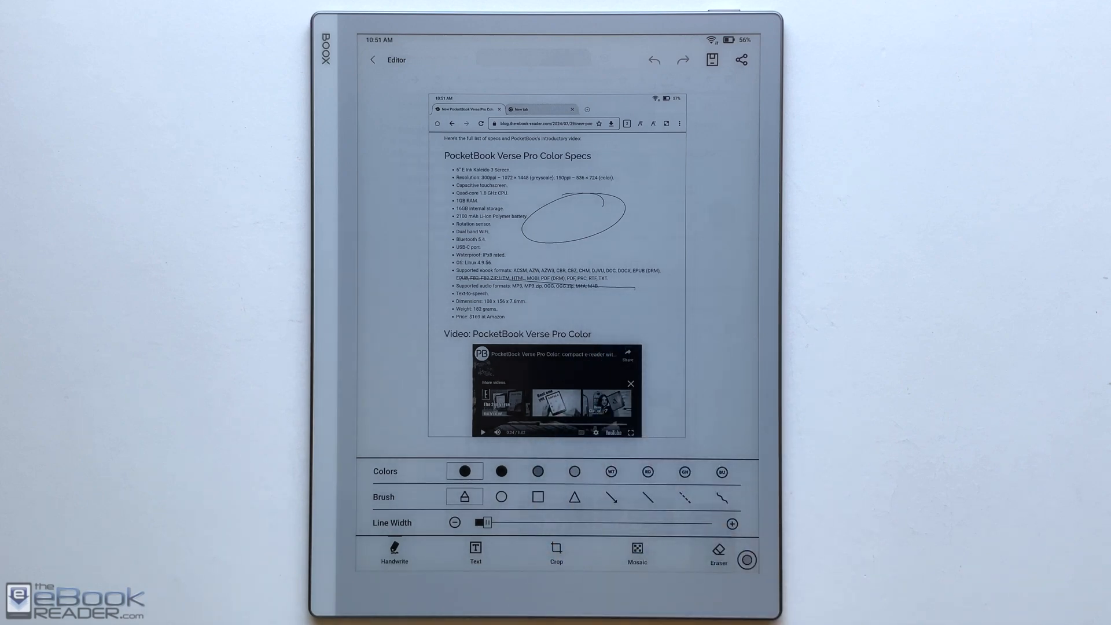
Select the Text tool and place a text box over the screenshot's specs list.
click(475, 553)
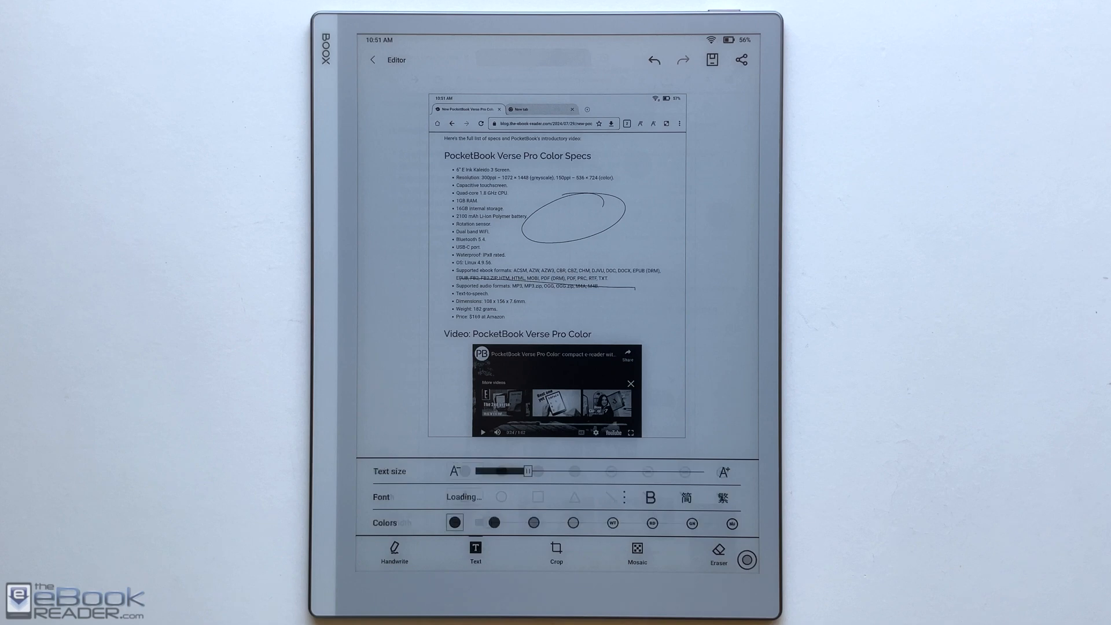
click(475, 552)
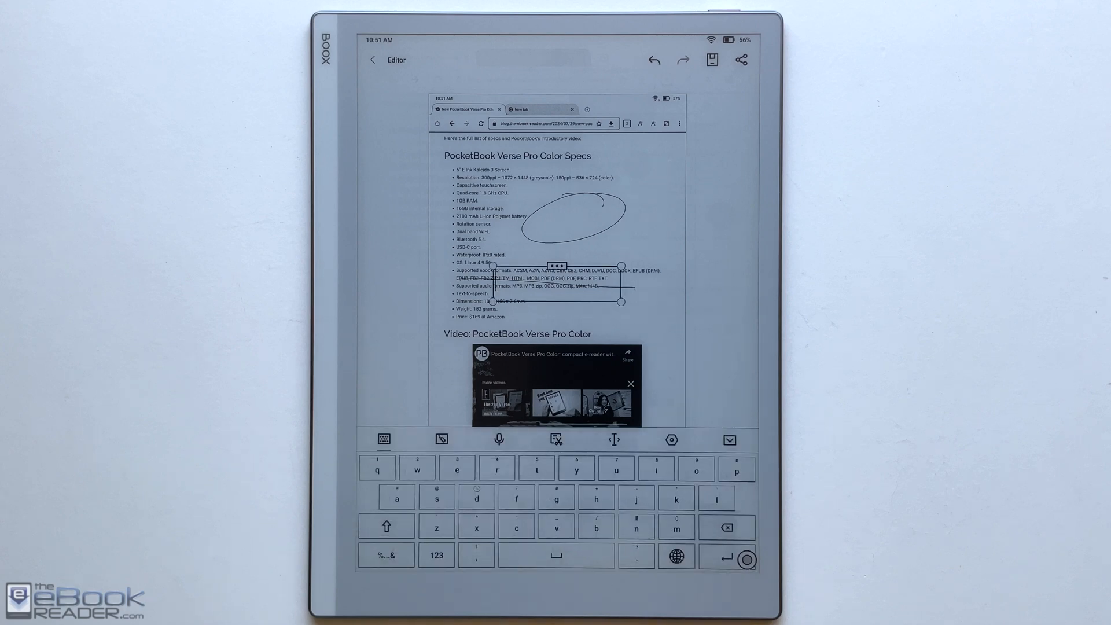
click(475, 553)
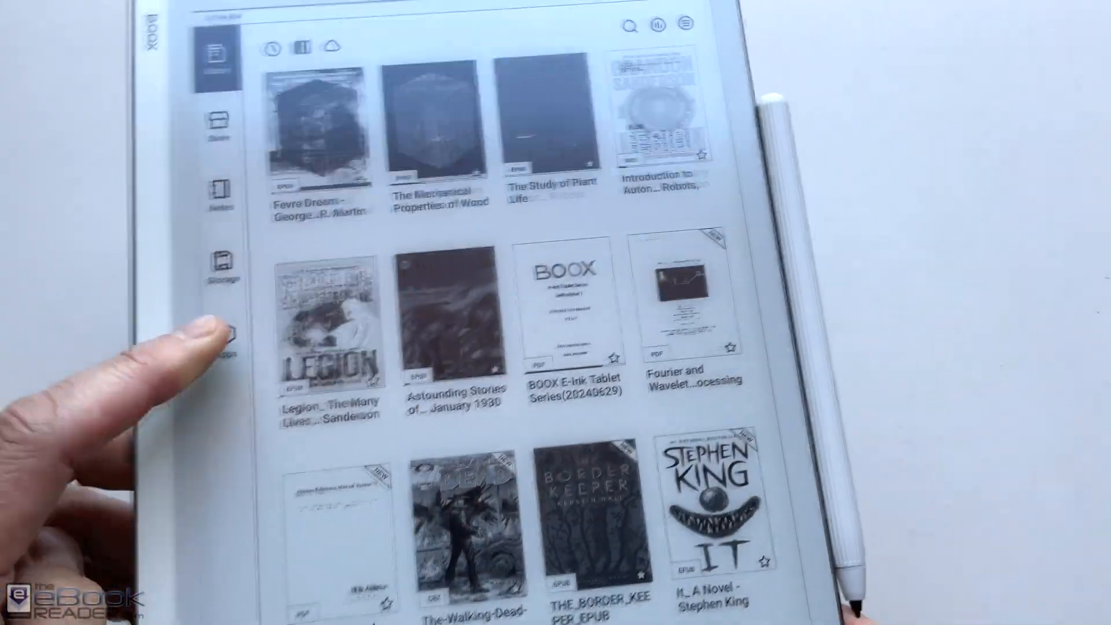
Switch the launcher sidebar from Library to the Apps grid.
click(222, 340)
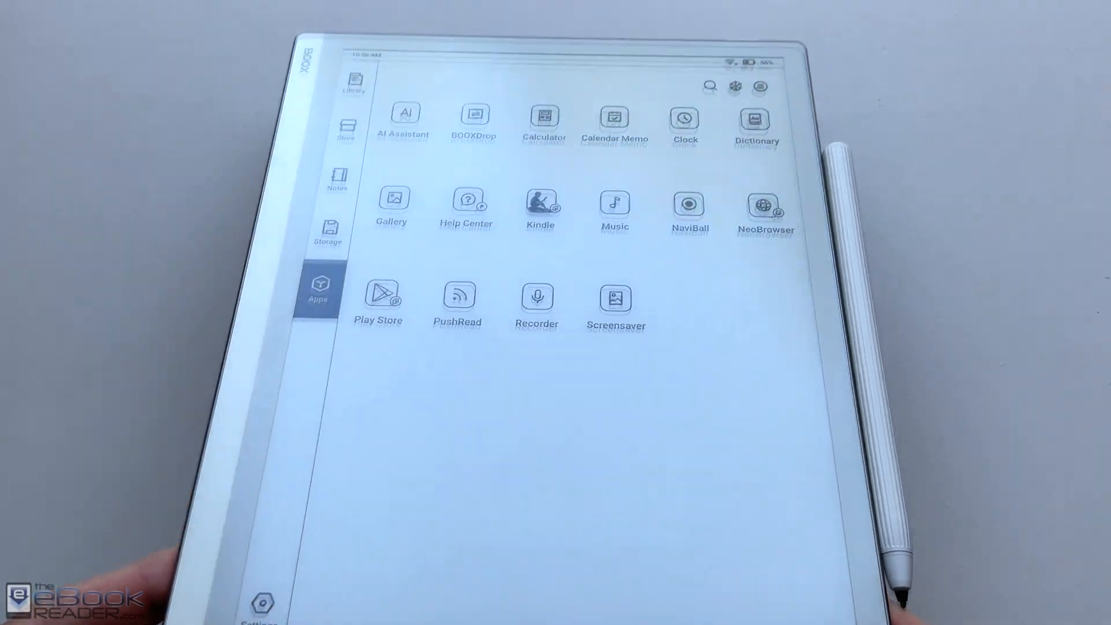